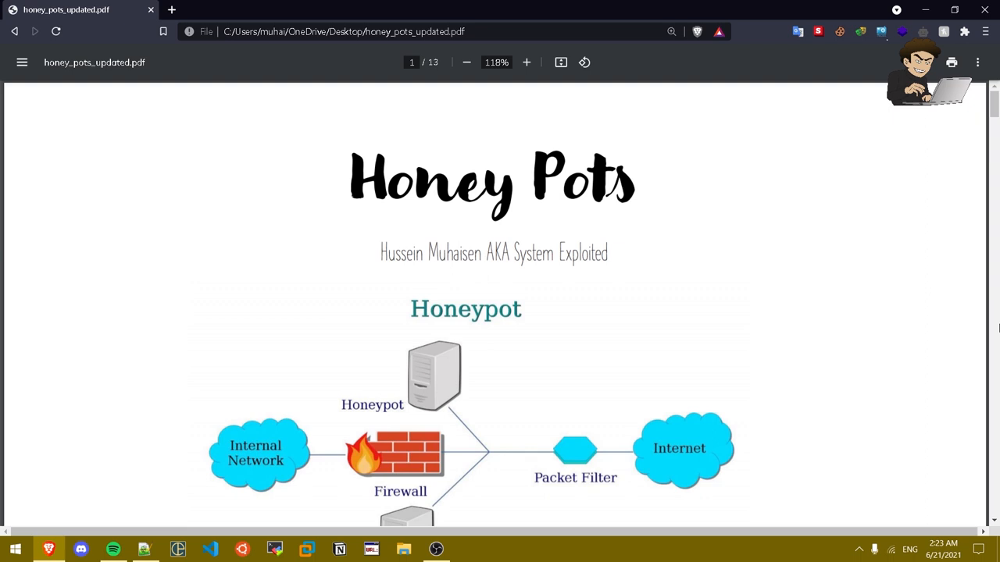
mouse_move(497, 160)
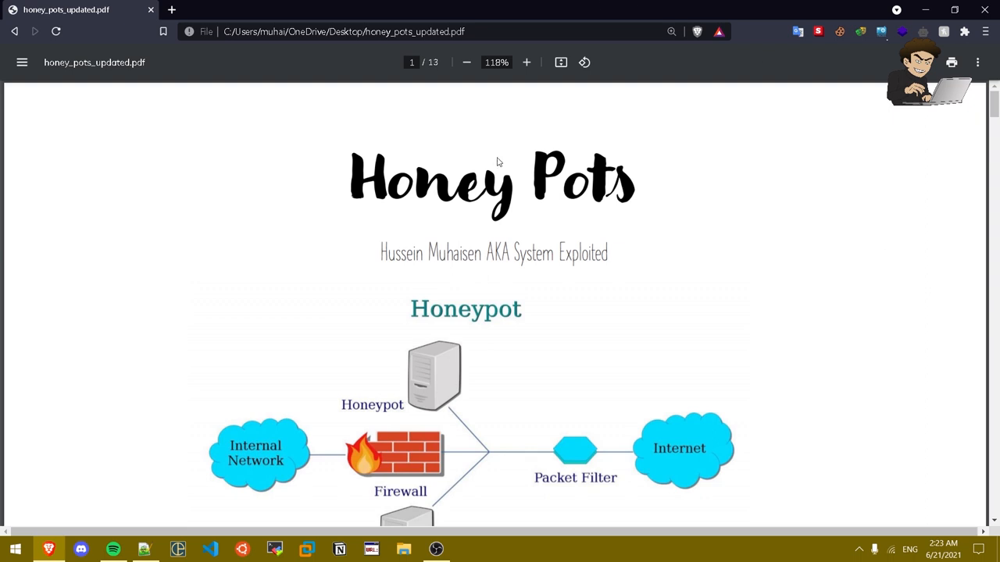
mouse_move(737, 168)
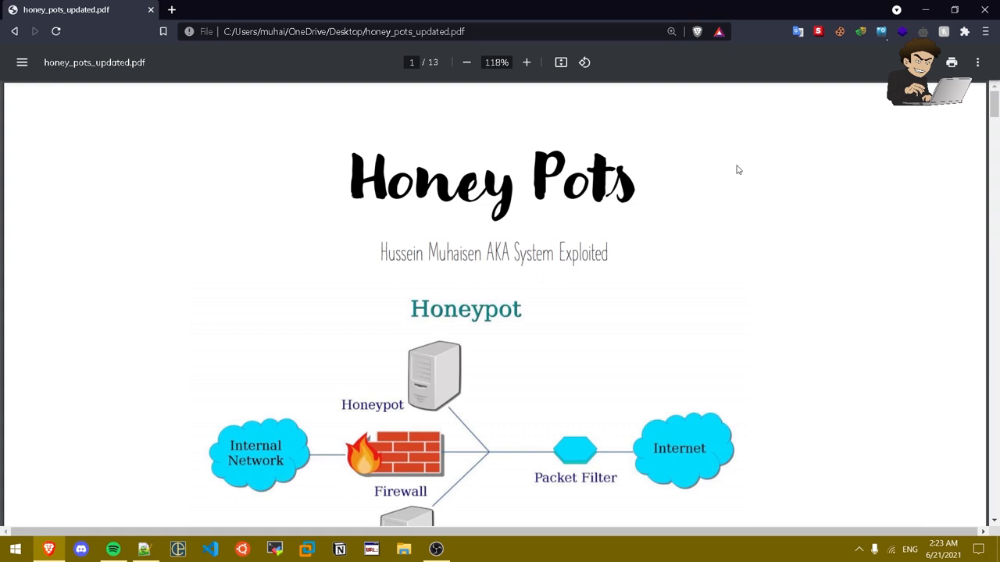
Step: Scroll from the Honey Pots title slide to page 2 defining honey pots as decoy systems
scroll(down, 3)
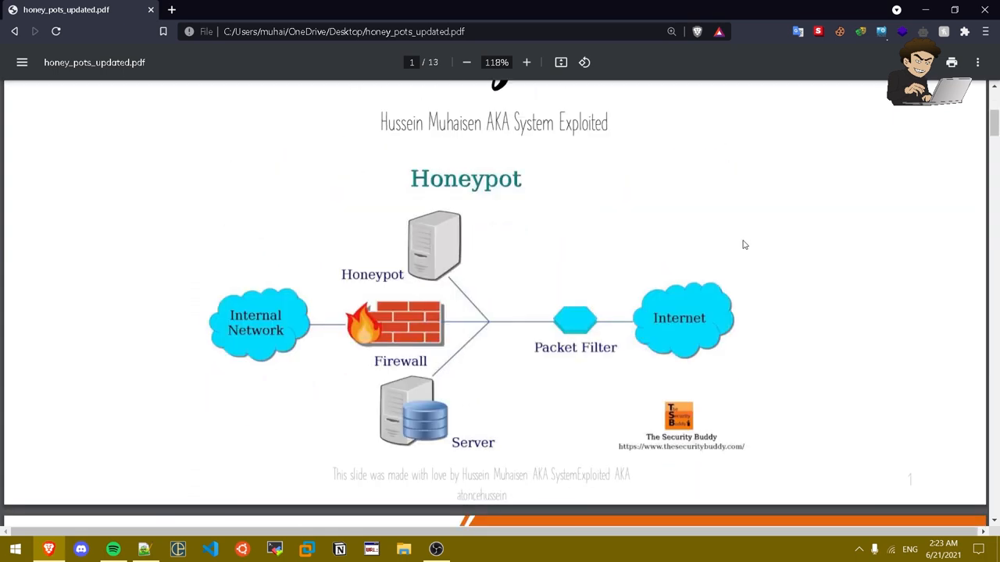
scroll(down, 3)
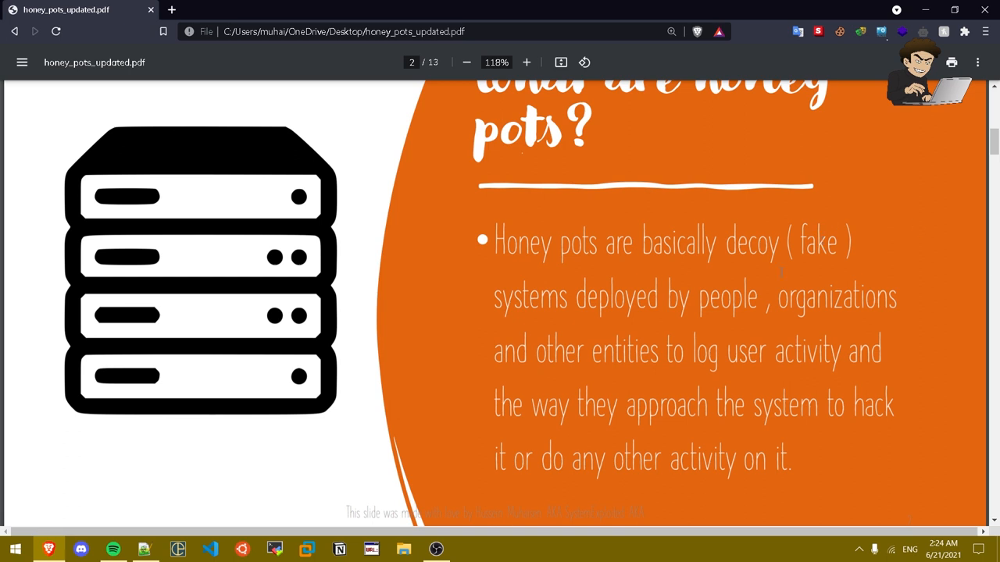
Step: Scroll past the page 3 honeypot network diagram to page 4 on why honey pots are deployed
scroll(down, 3)
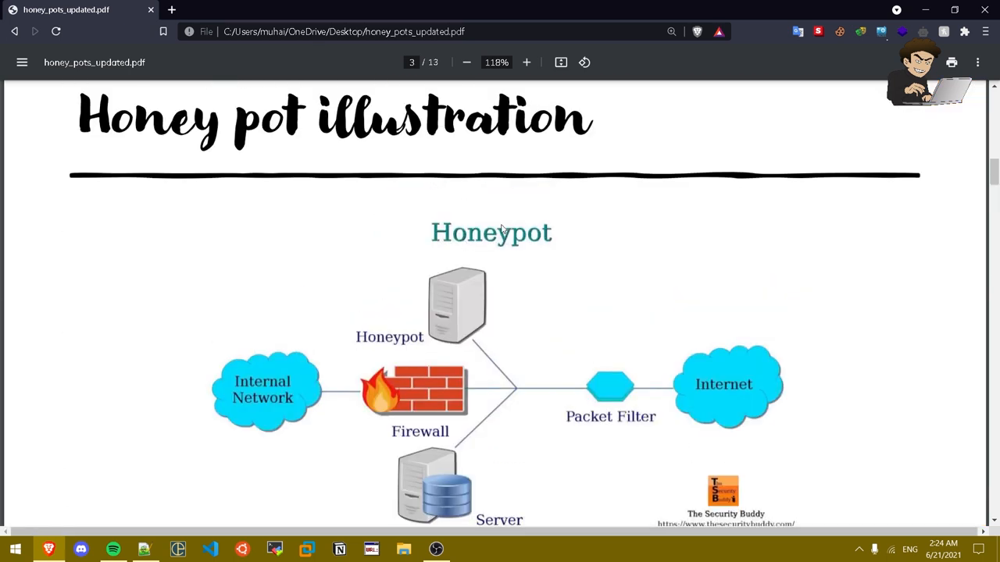
scroll(down, 3)
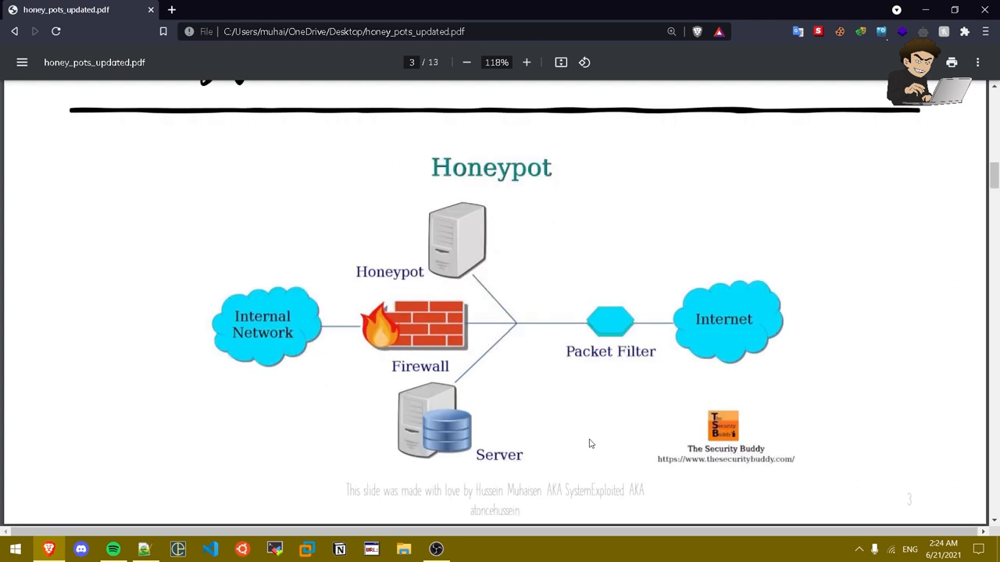
mouse_move(583, 303)
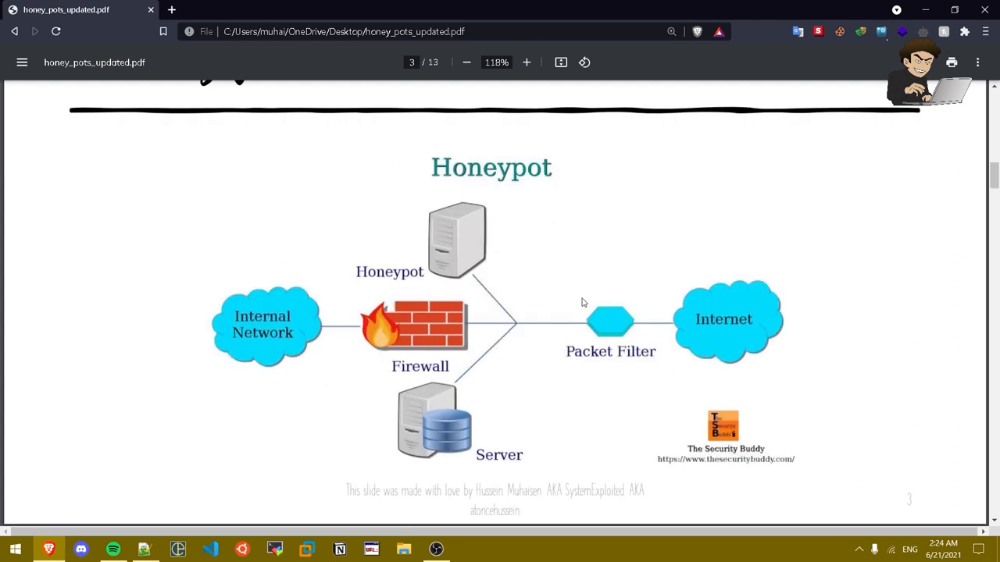
mouse_move(492, 250)
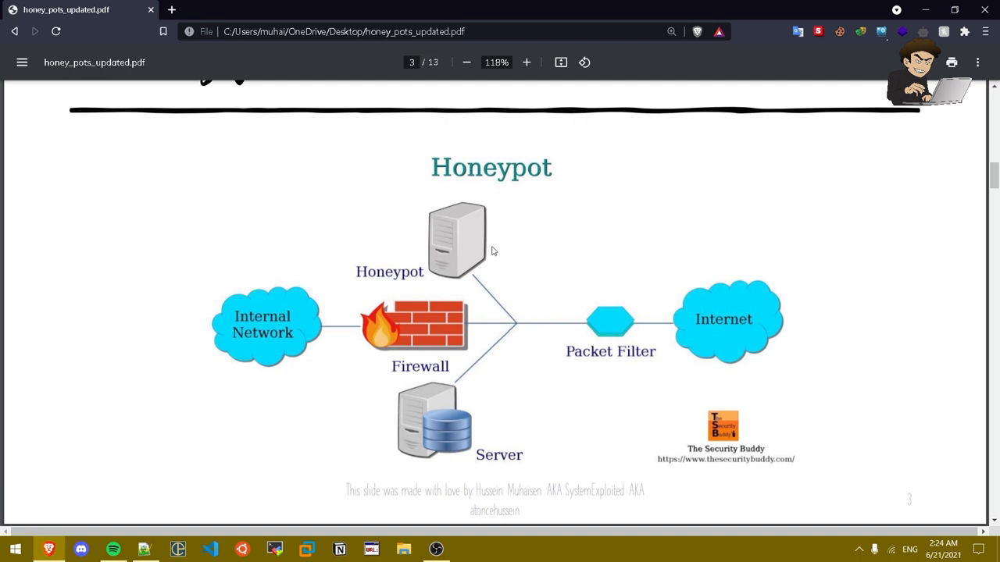
mouse_move(485, 297)
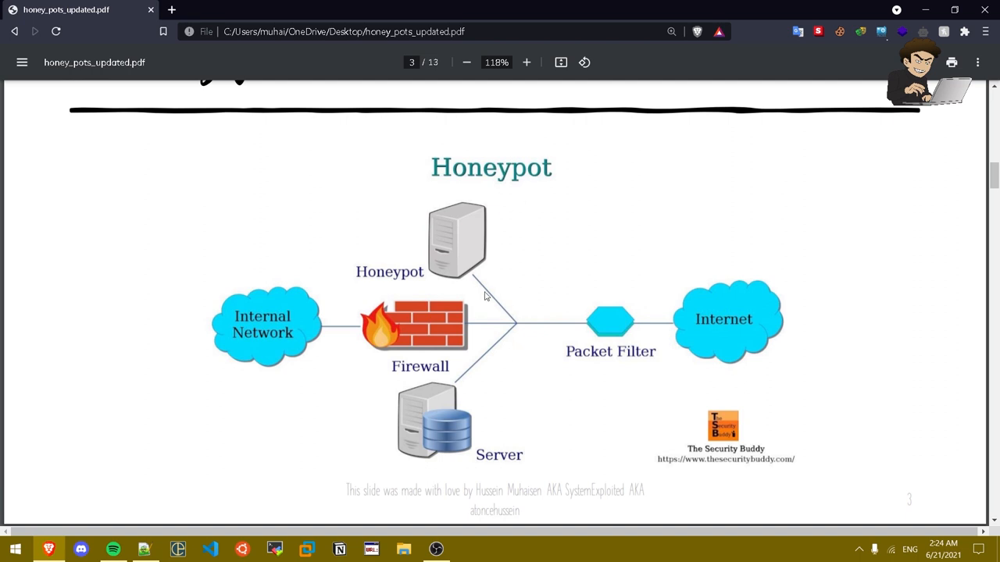
mouse_move(273, 338)
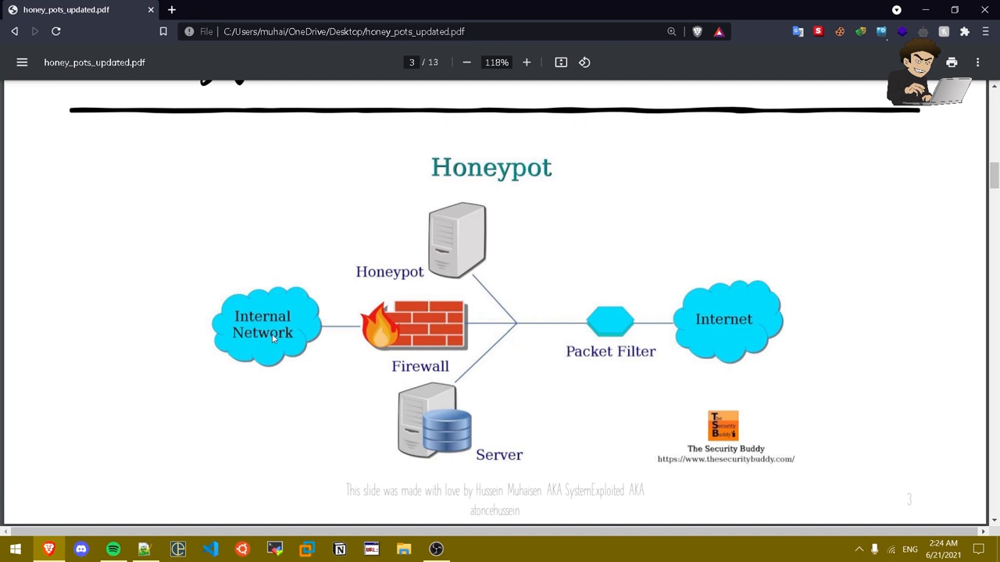
mouse_move(477, 243)
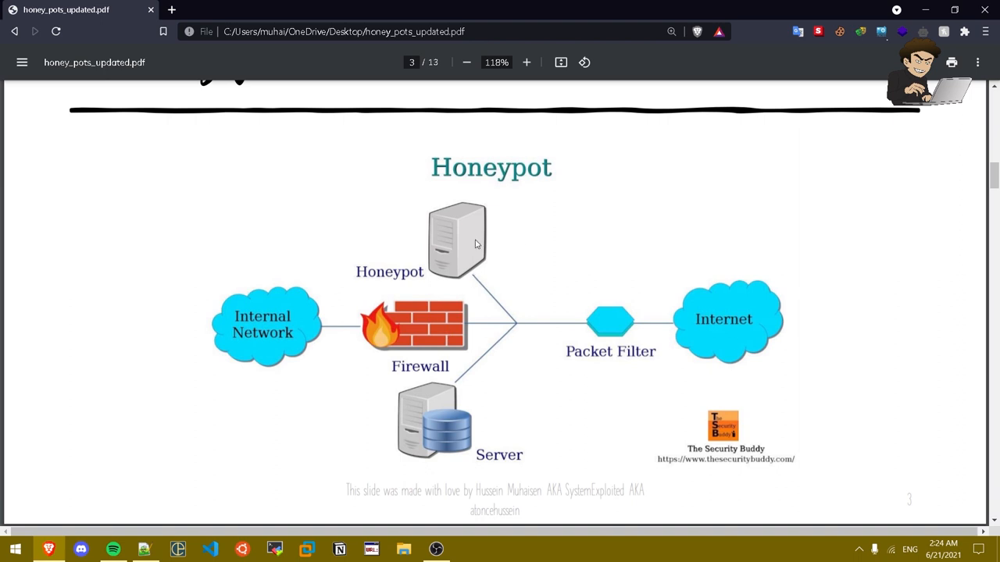
mouse_move(503, 440)
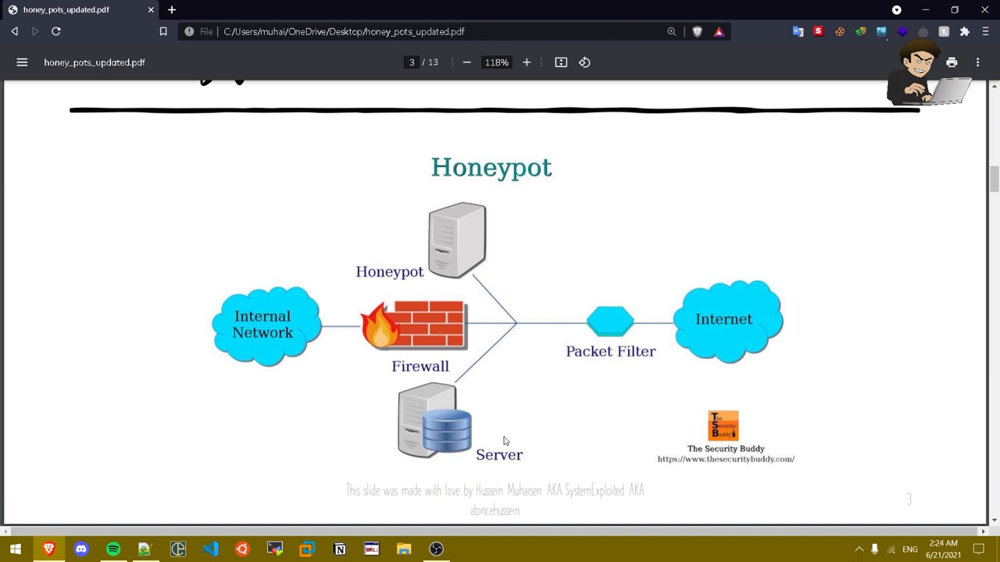
scroll(down, 3)
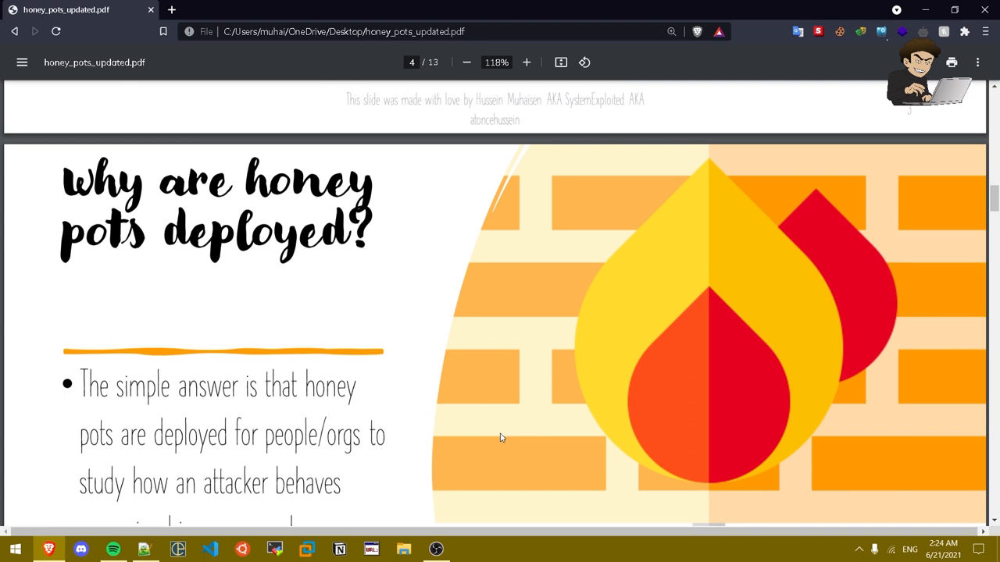
scroll(down, 3)
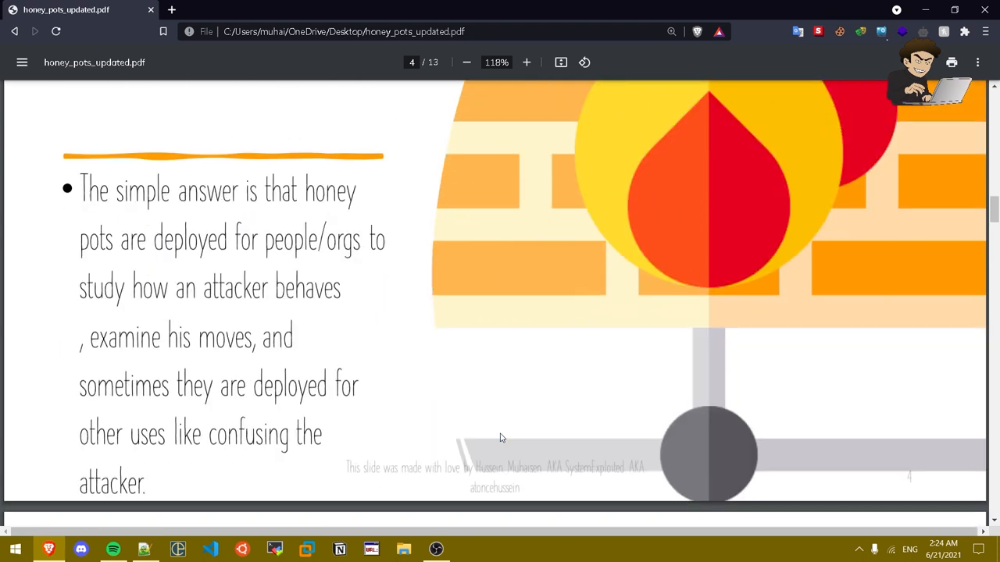
mouse_move(499, 430)
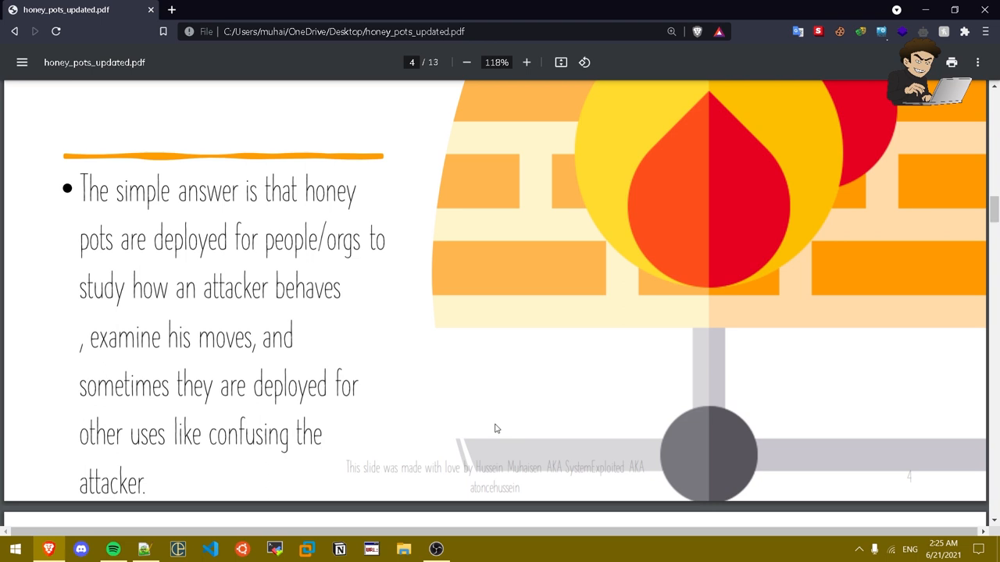
Step: Scroll through page 5's basic working of a honeypot to page 6 listing the types of honeypots
scroll(down, 3)
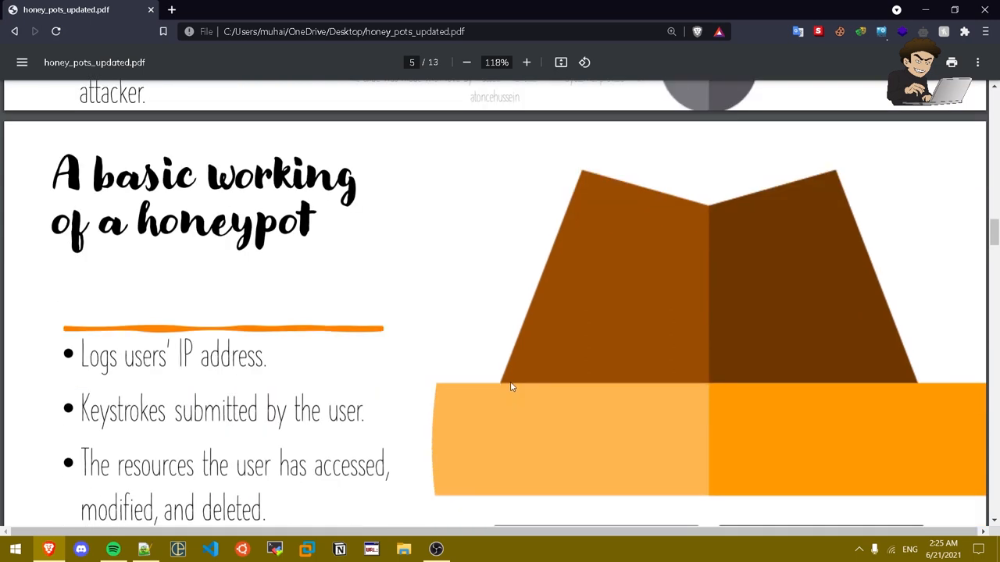
scroll(down, 3)
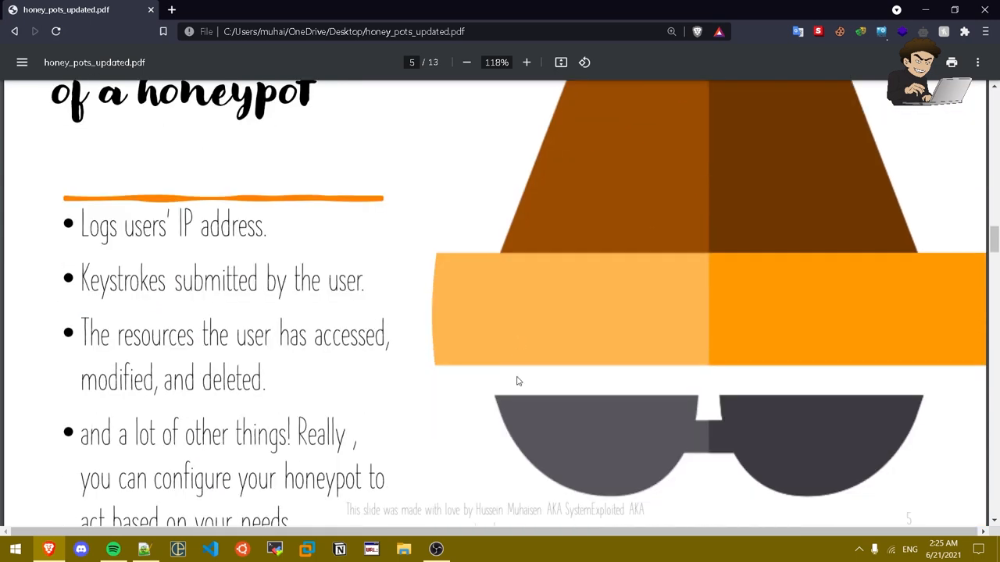
scroll(down, 3)
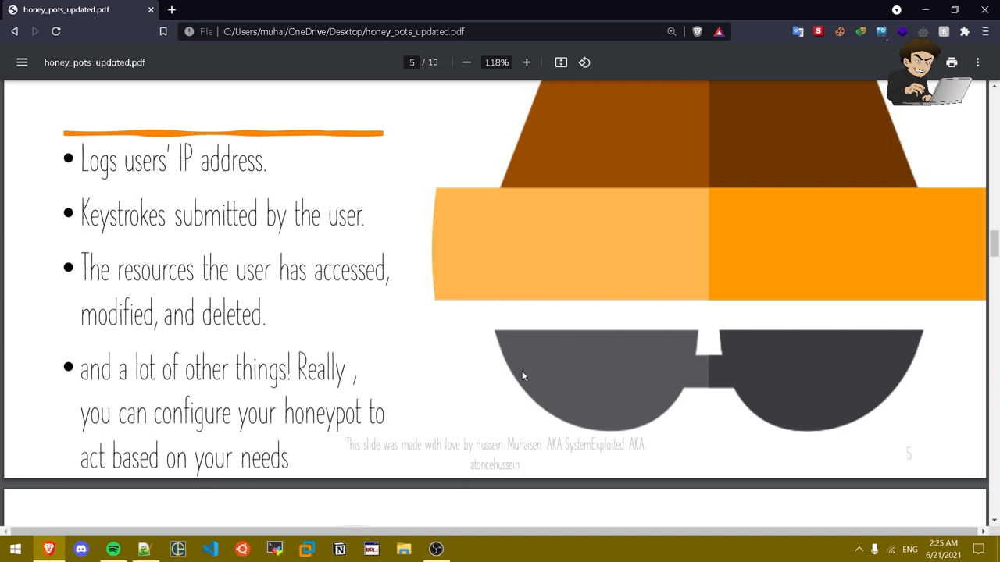
mouse_move(584, 373)
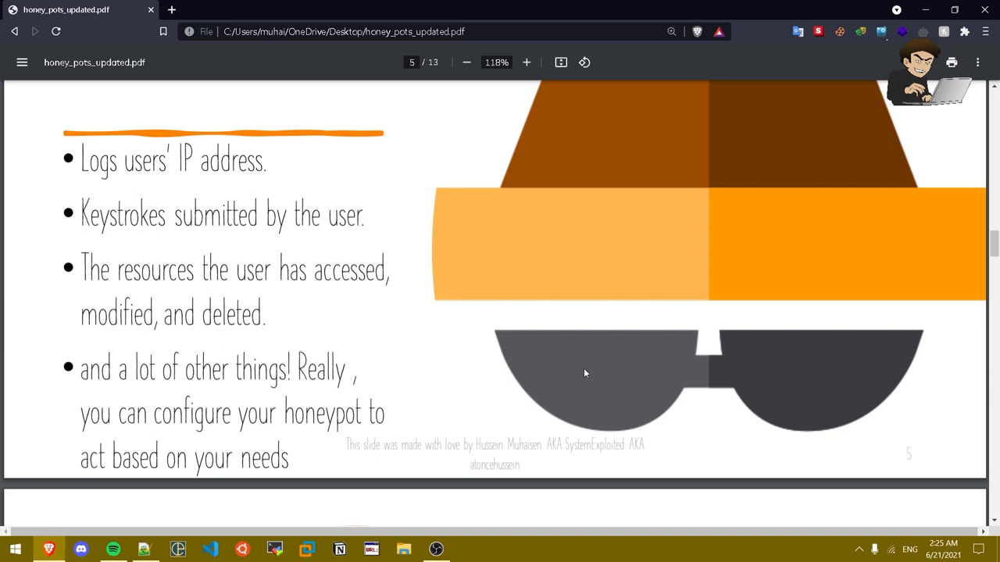
mouse_move(428, 387)
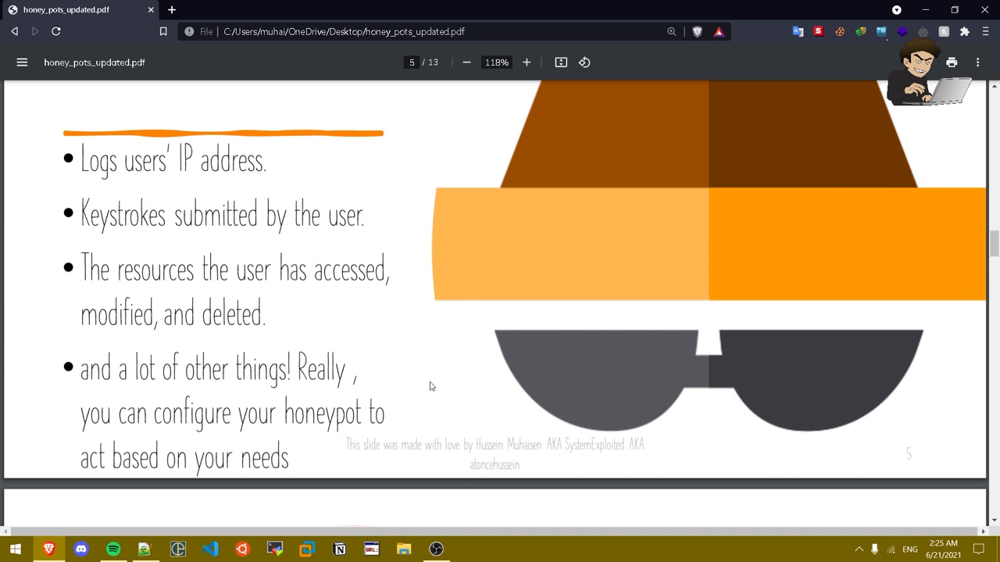
scroll(down, 3)
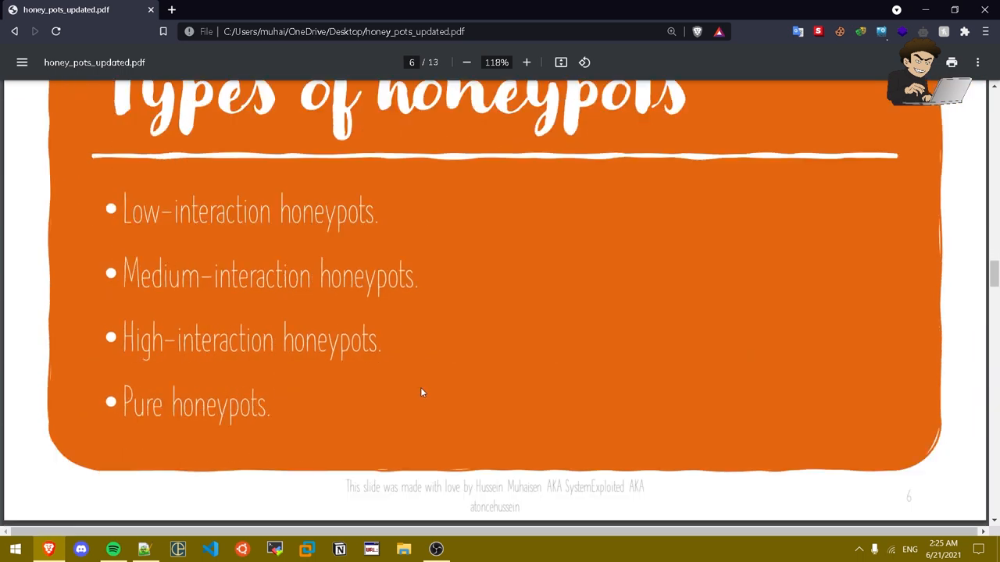
scroll(up, 3)
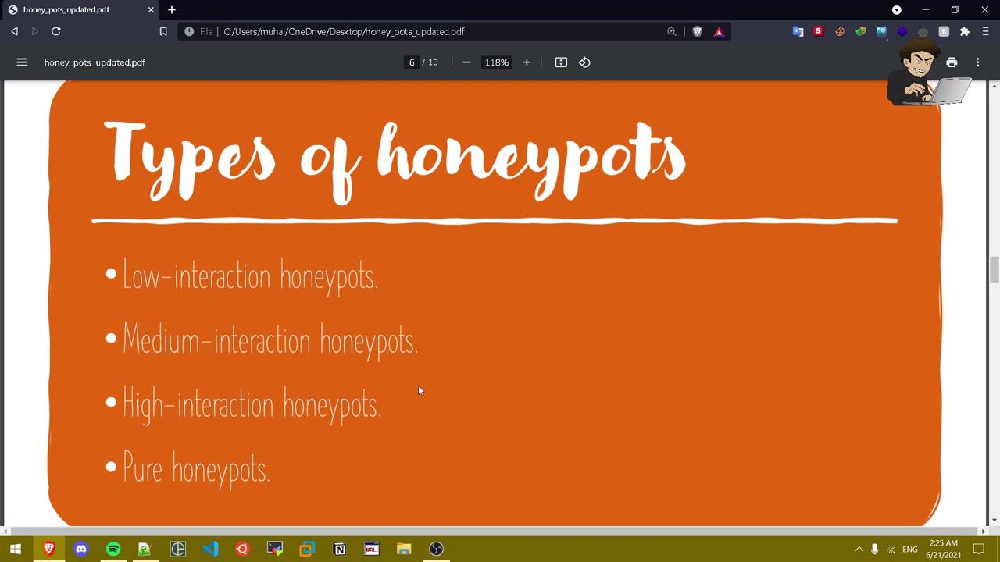
Step: Scroll to page 7 showing the Low-Interaction Honeypots bullet and its Protocols image
scroll(down, 3)
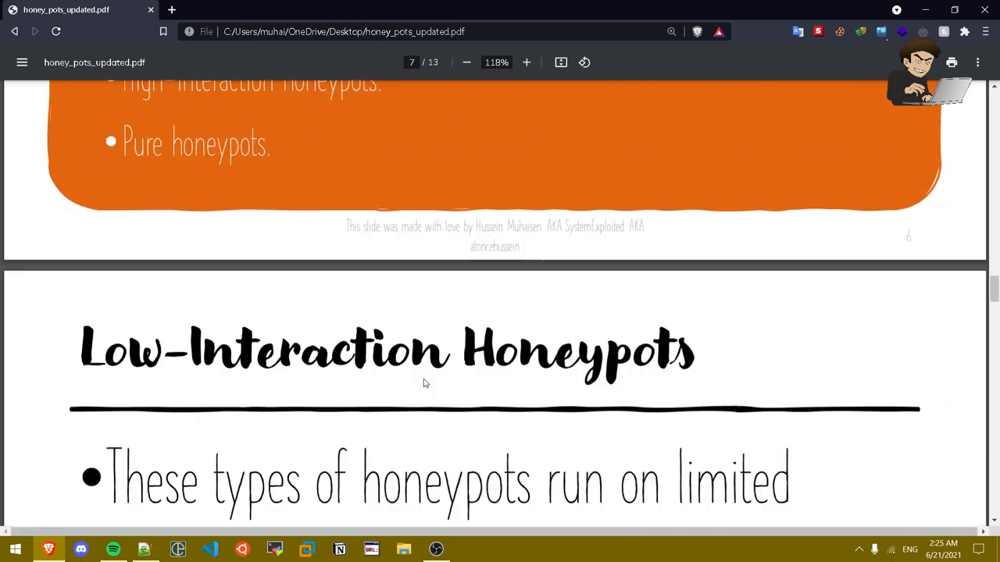
scroll(down, 3)
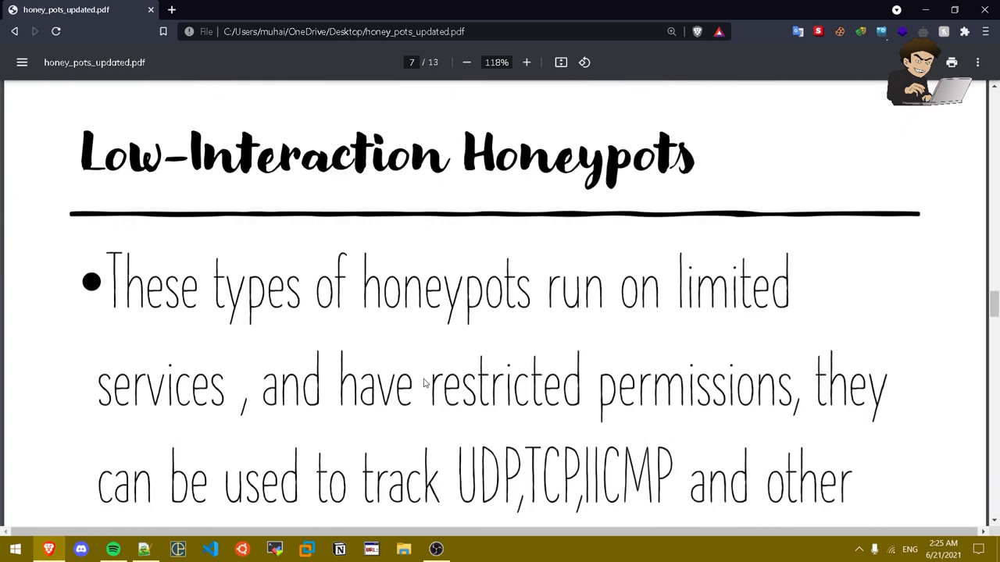
scroll(down, 3)
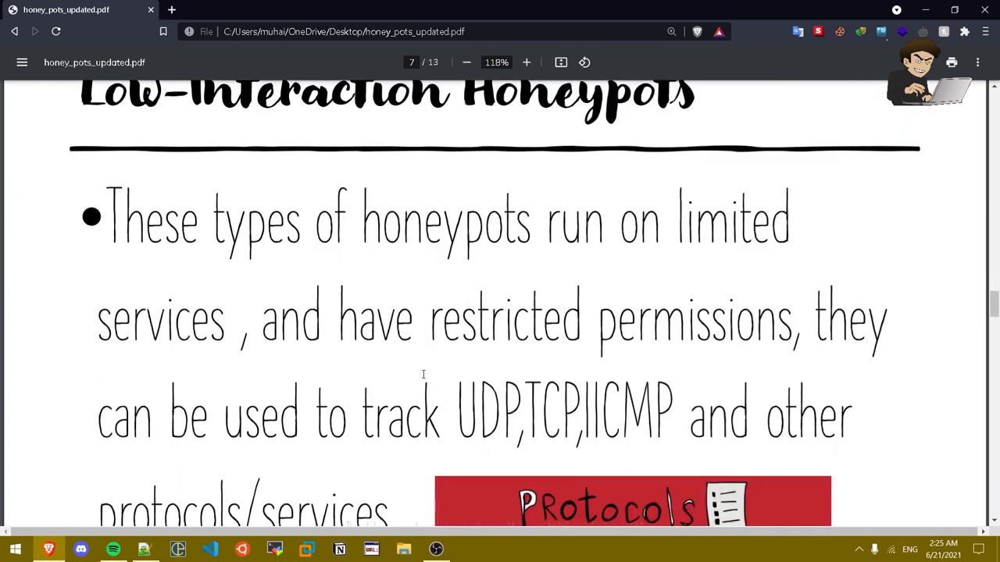
mouse_move(466, 374)
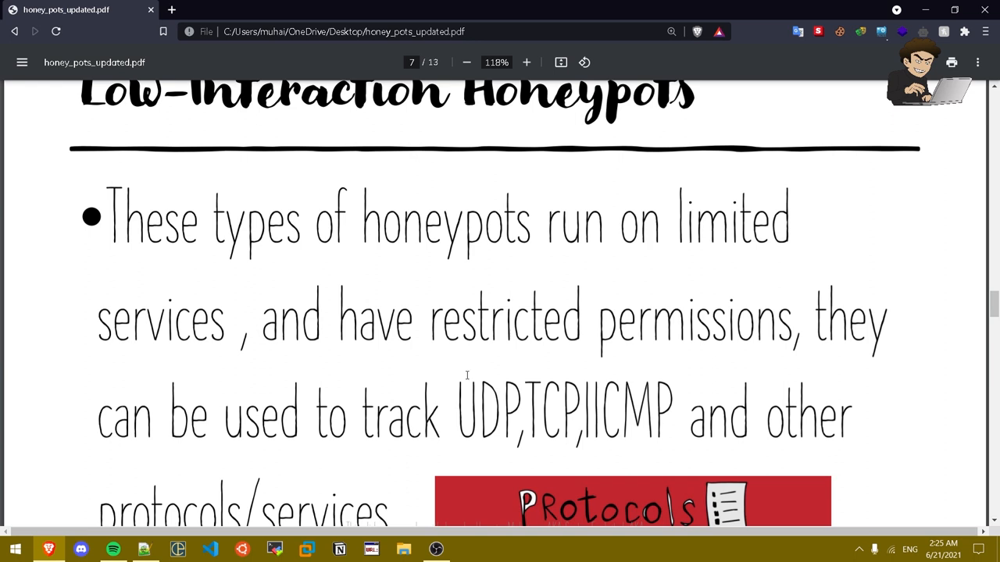
mouse_move(697, 380)
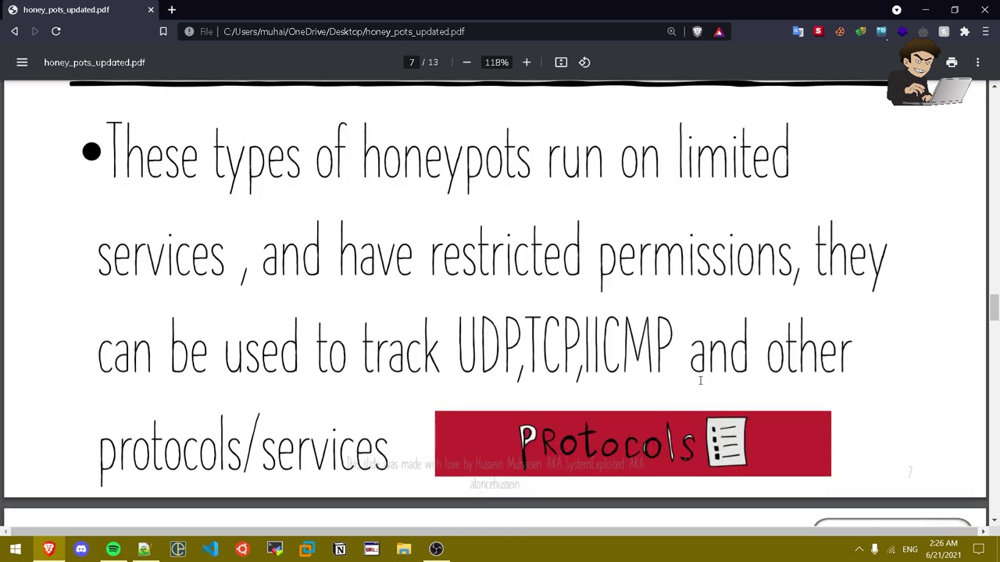
mouse_move(703, 379)
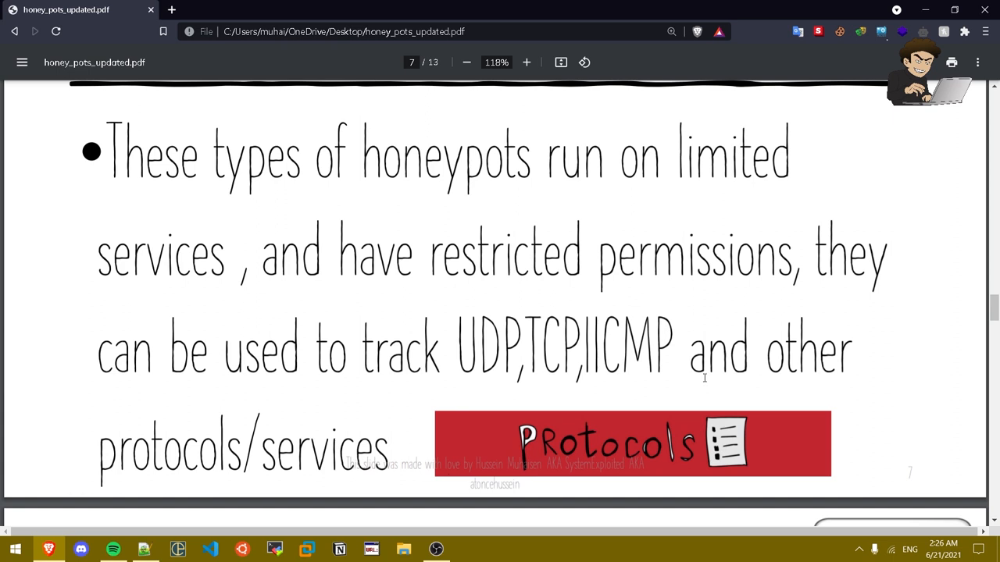
scroll(up, 3)
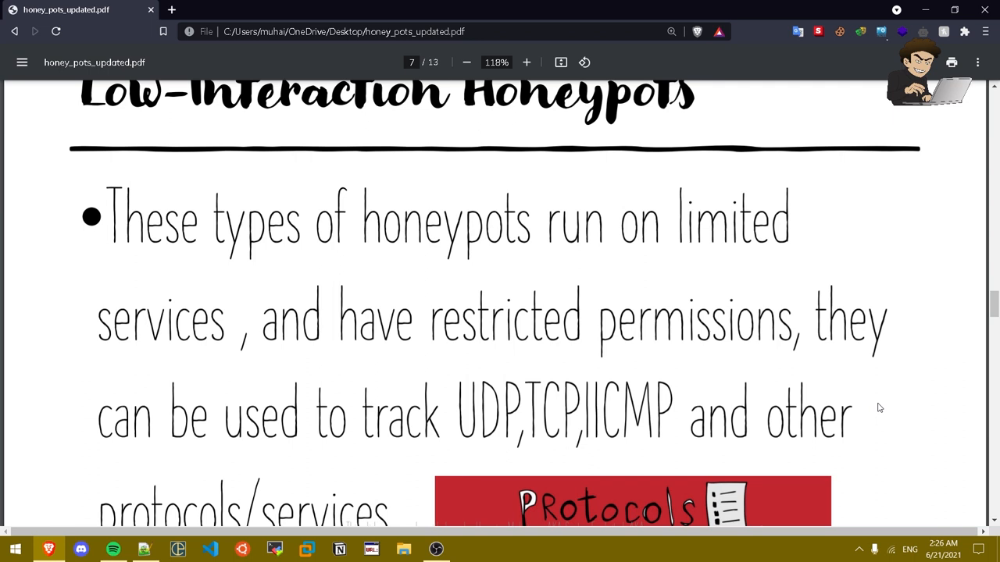
mouse_move(527, 382)
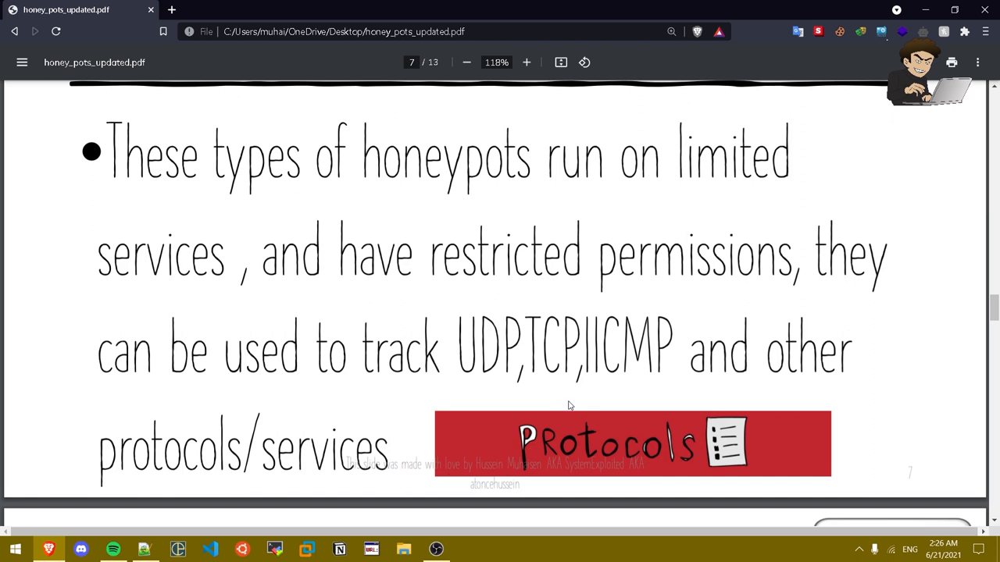
scroll(down, 3)
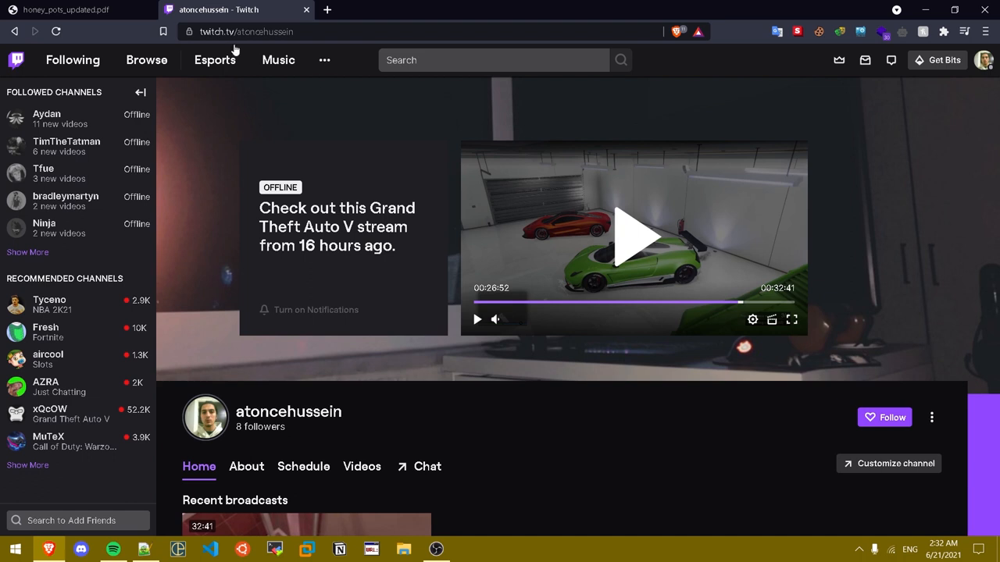
mouse_move(806, 234)
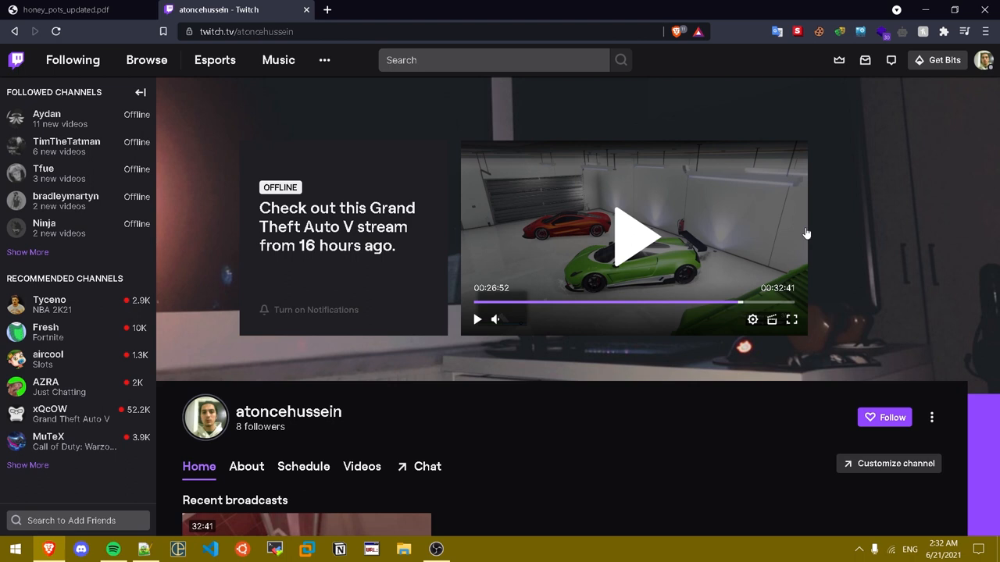
mouse_move(903, 196)
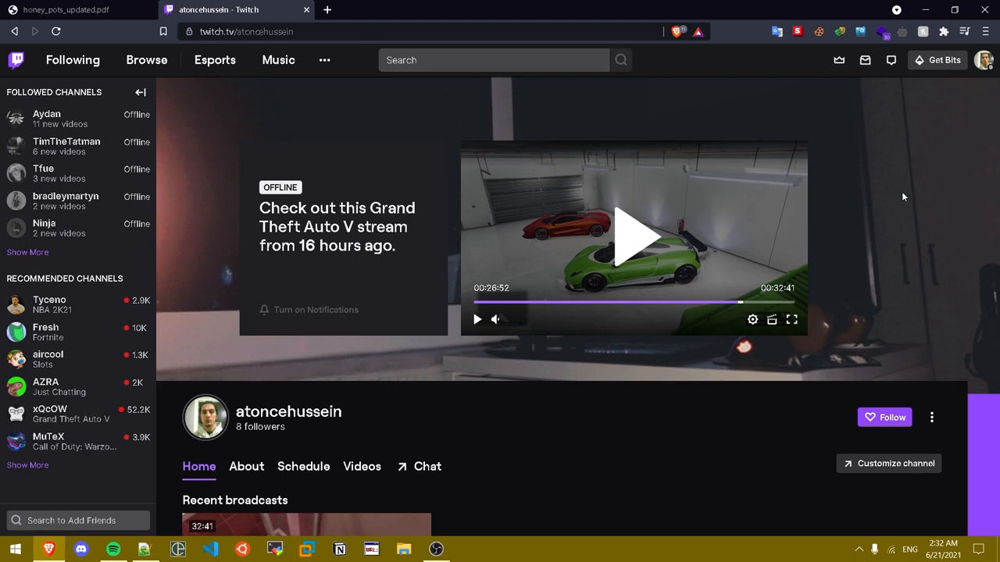
mouse_move(269, 31)
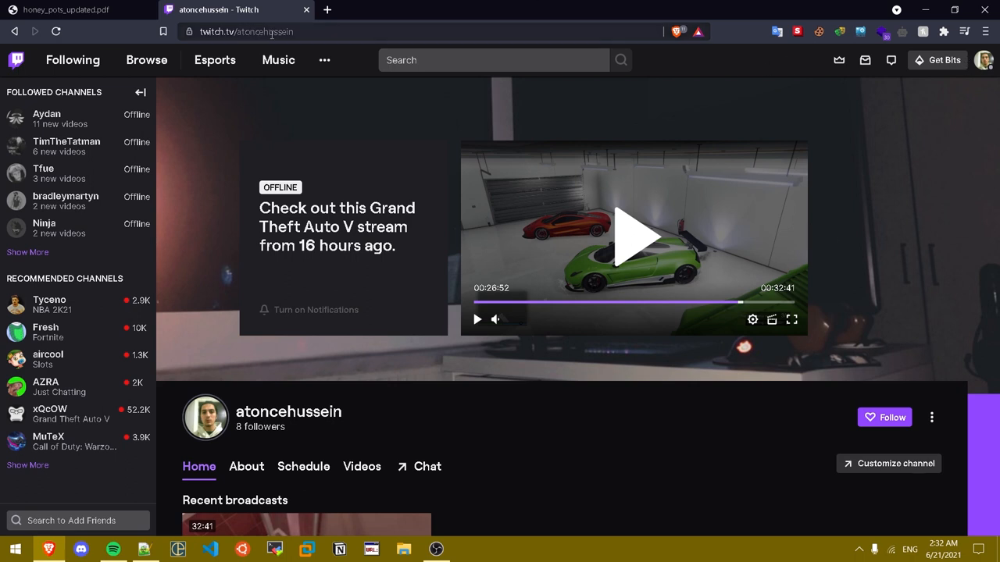
mouse_move(335, 499)
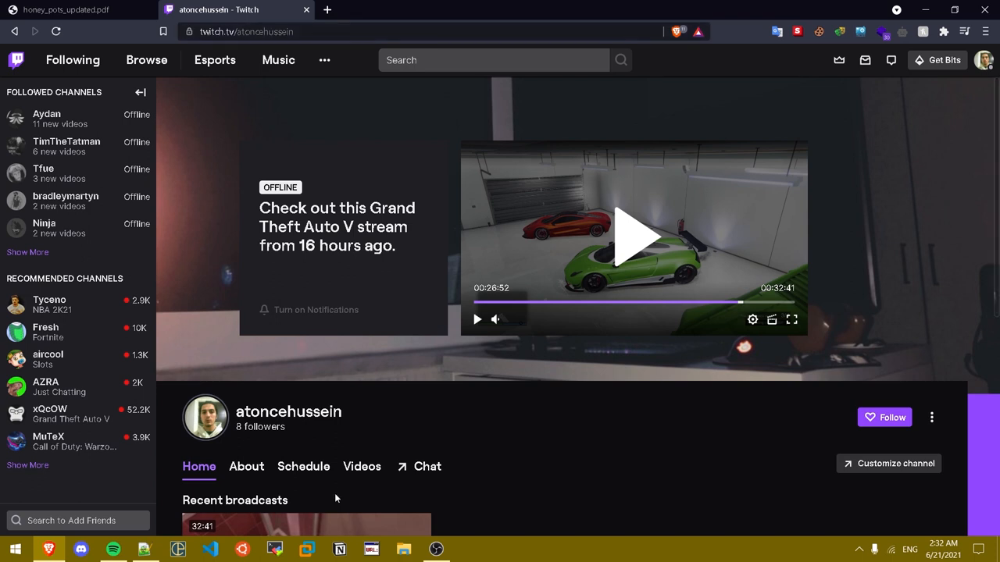
mouse_move(634, 512)
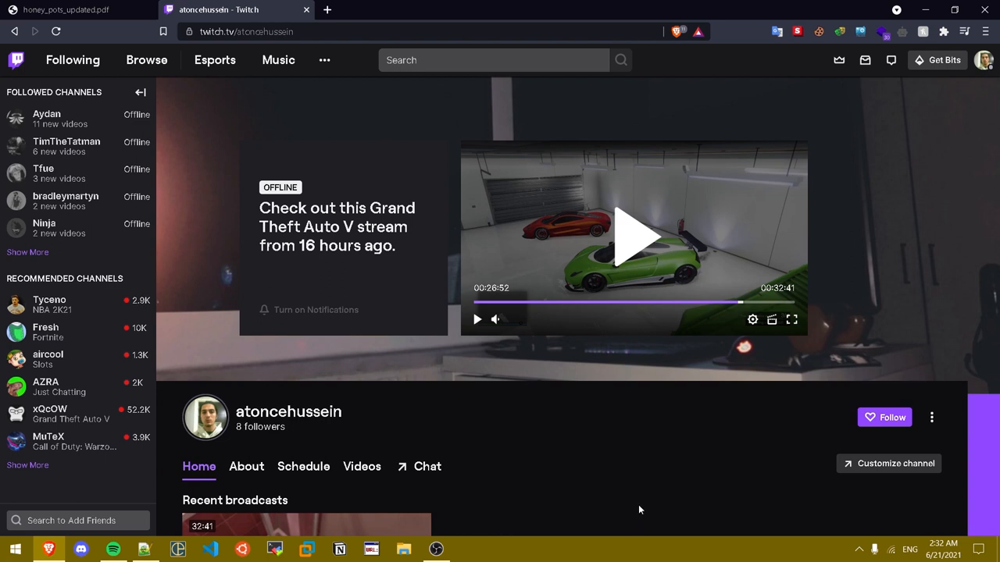
mouse_move(262, 85)
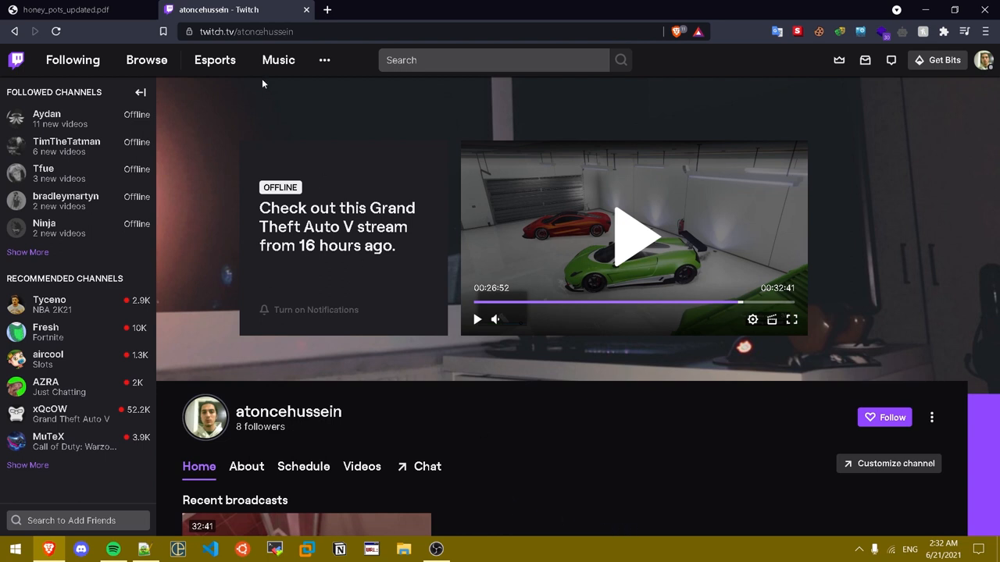
mouse_move(436, 429)
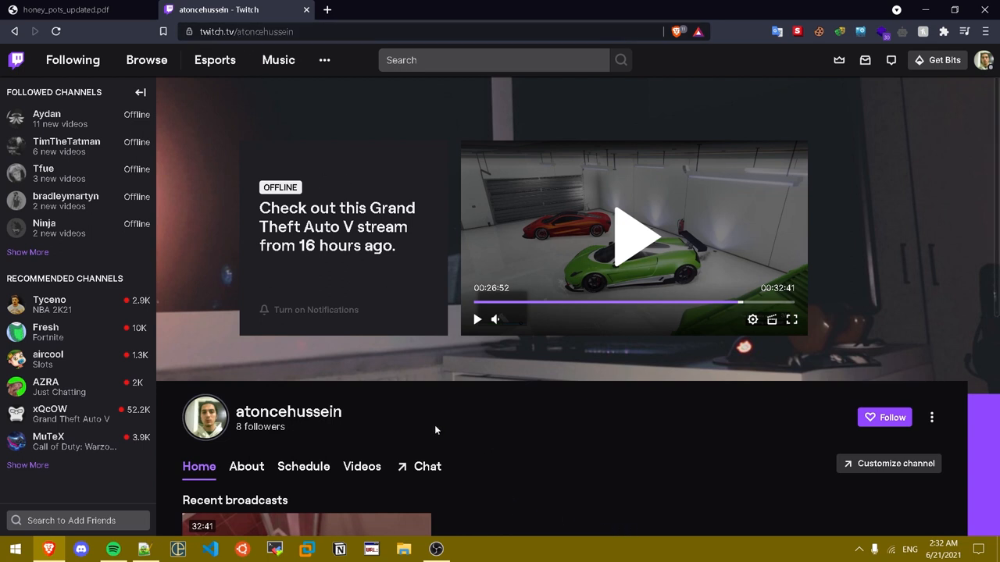
Step: Return from the Twitch tab to the Honey Pots slide deck on page 8
click(66, 10)
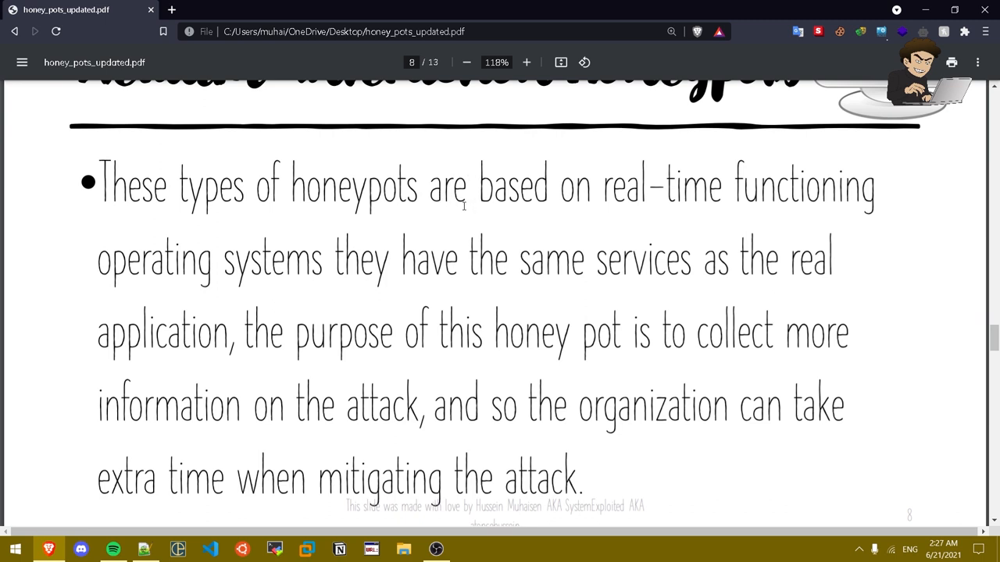
Step: Scroll past page 9 on high-interaction honeypots to page 10 on pure honeypots
scroll(down, 3)
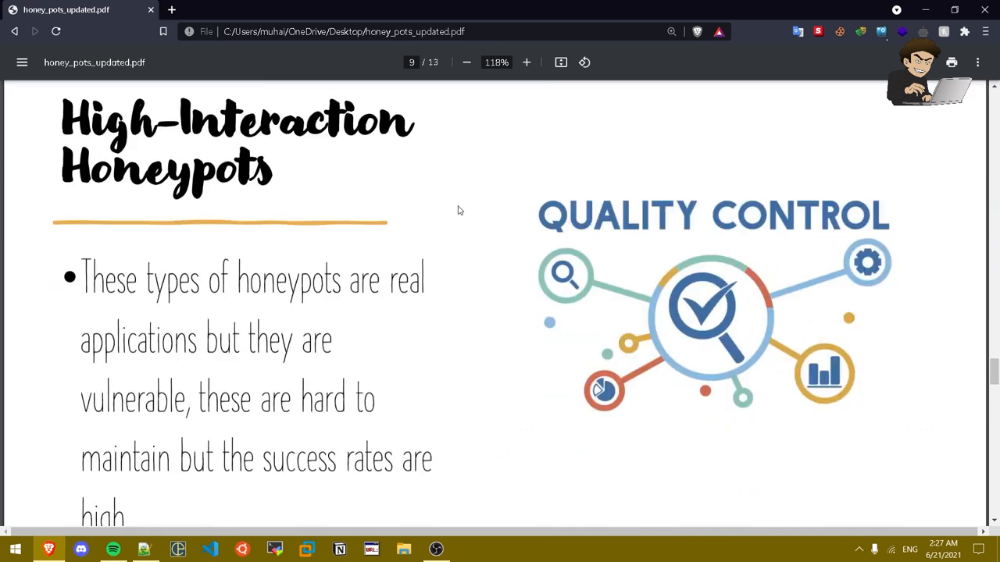
scroll(down, 3)
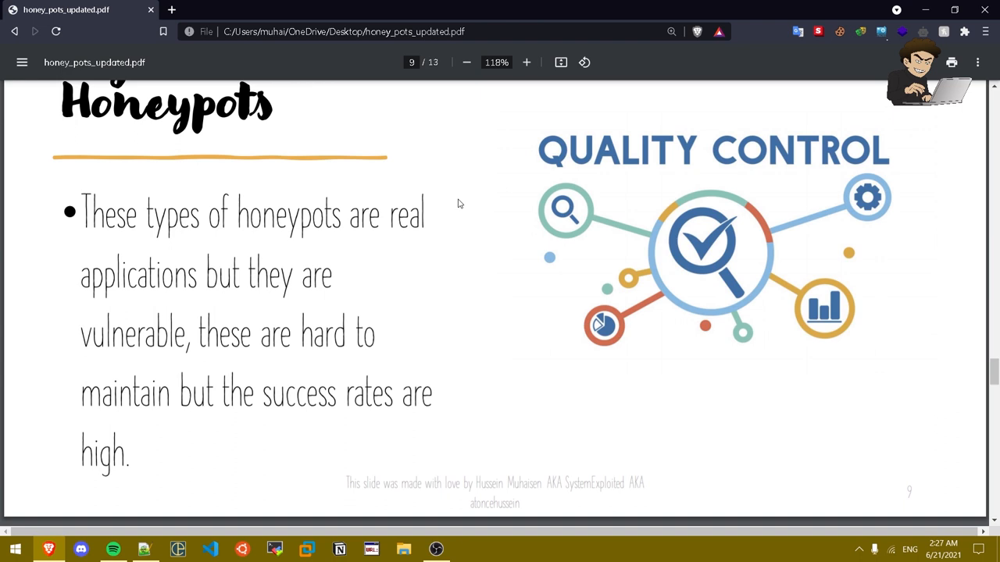
mouse_move(494, 172)
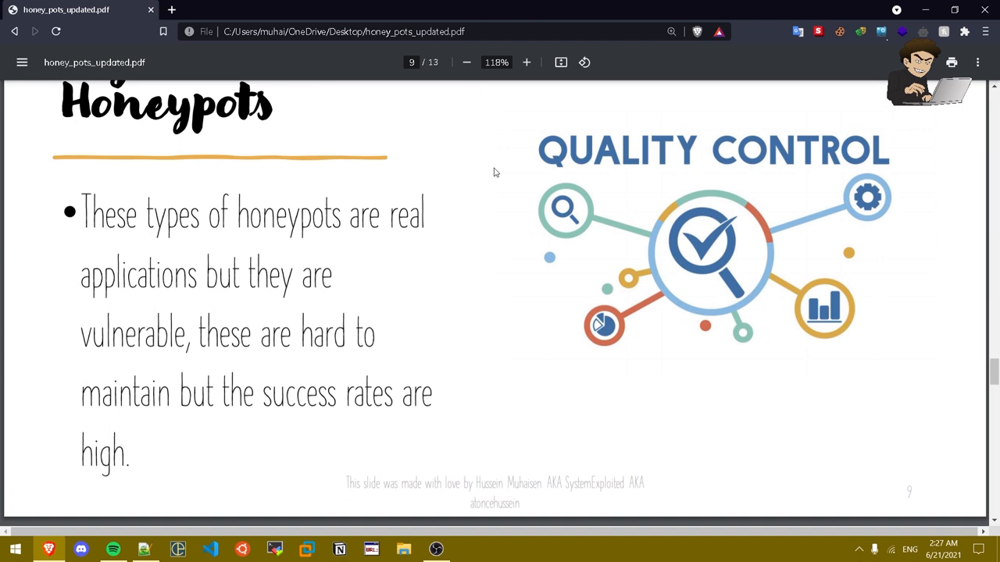
mouse_move(422, 191)
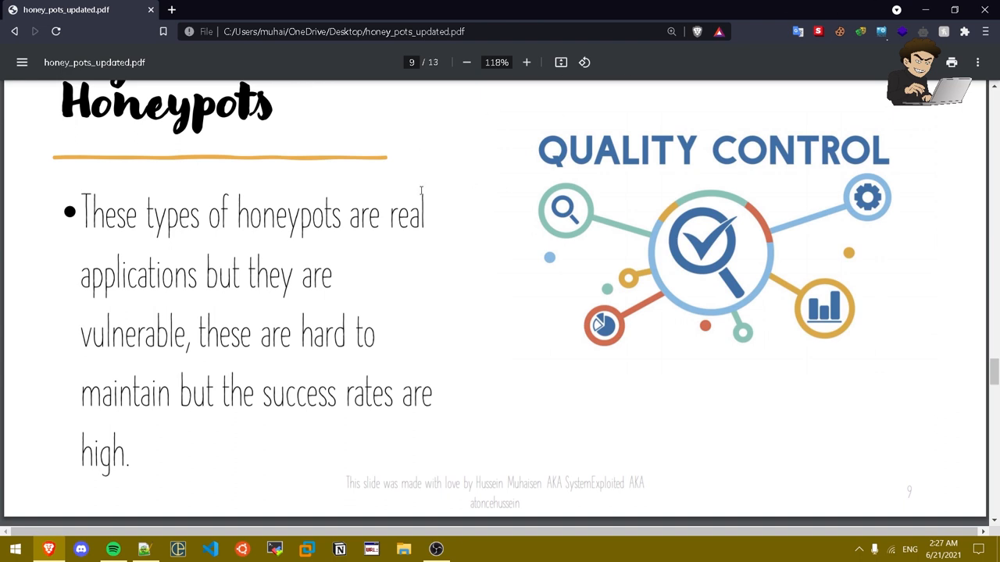
mouse_move(419, 175)
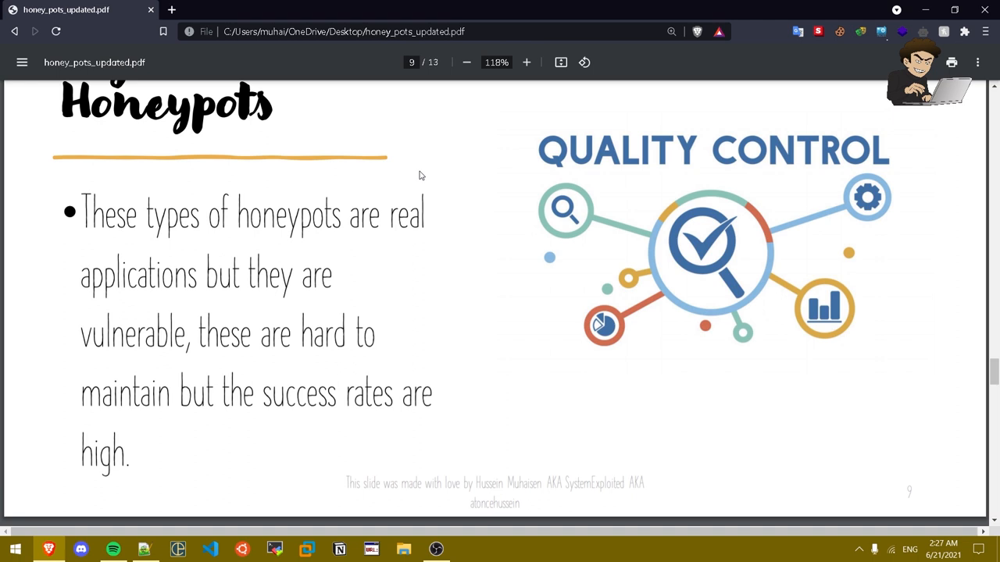
mouse_move(390, 190)
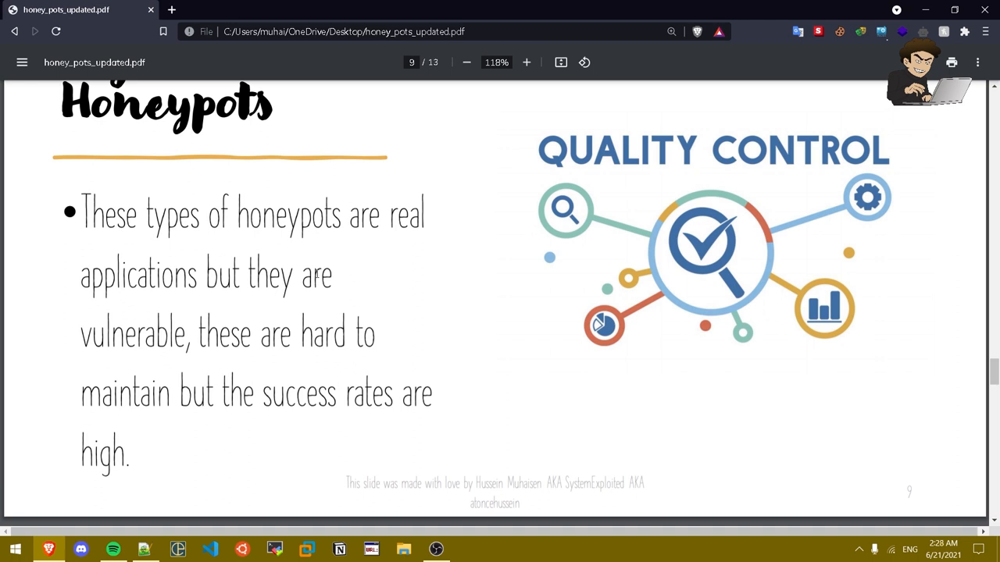
mouse_move(300, 284)
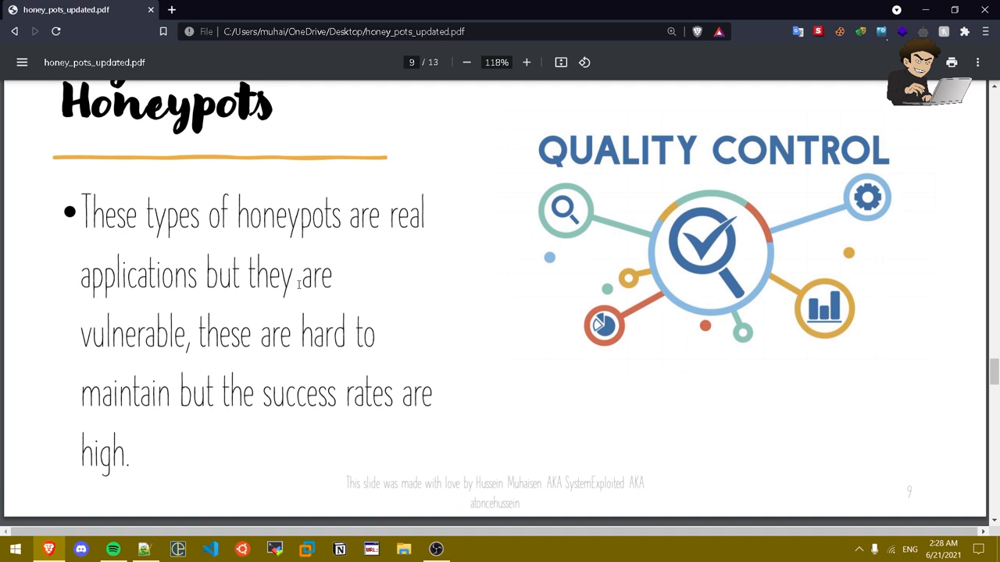
scroll(down, 3)
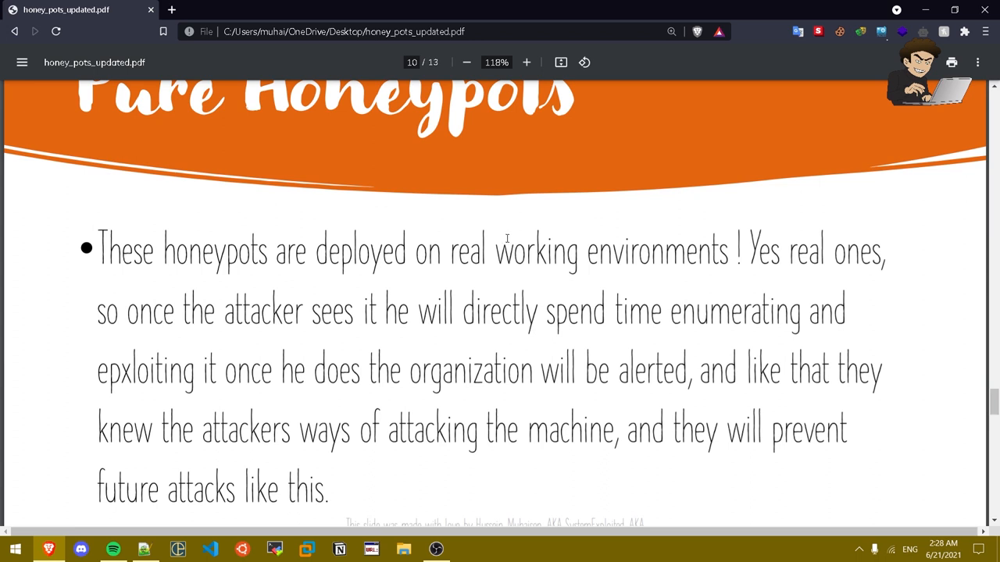
Step: Scroll through page 10 on pure honeypots until page 11 on honeypot deployments appears
scroll(down, 3)
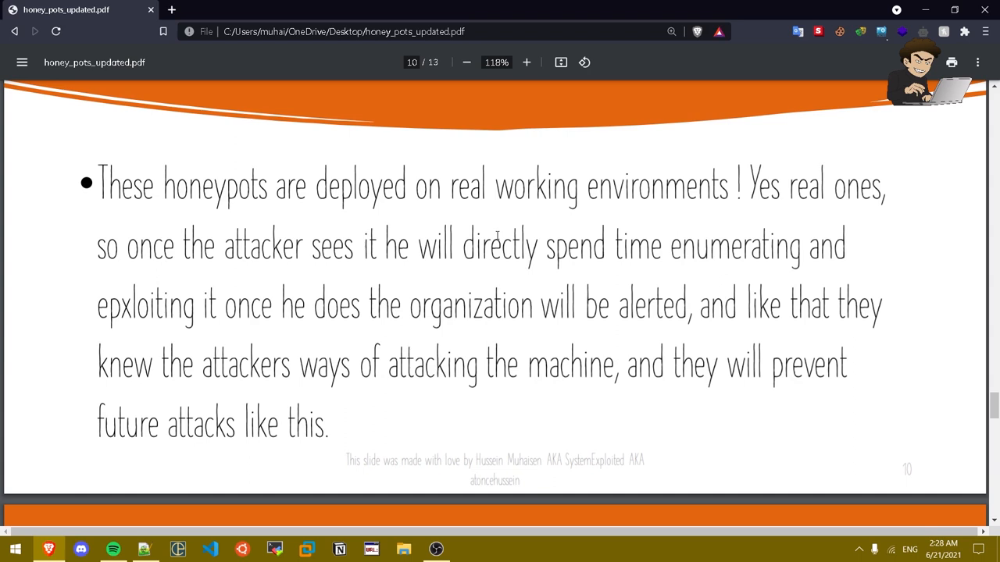
mouse_move(383, 287)
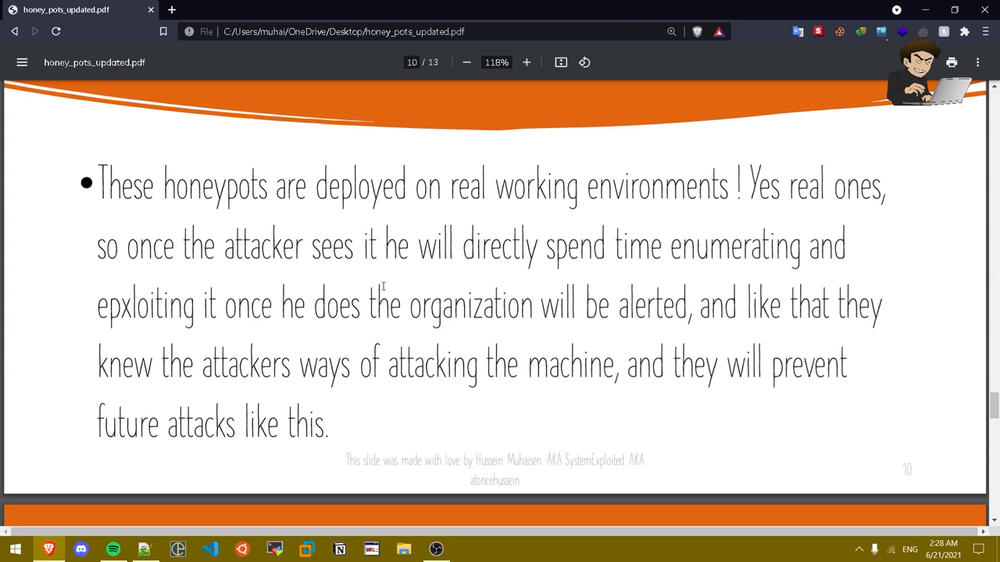
mouse_move(394, 289)
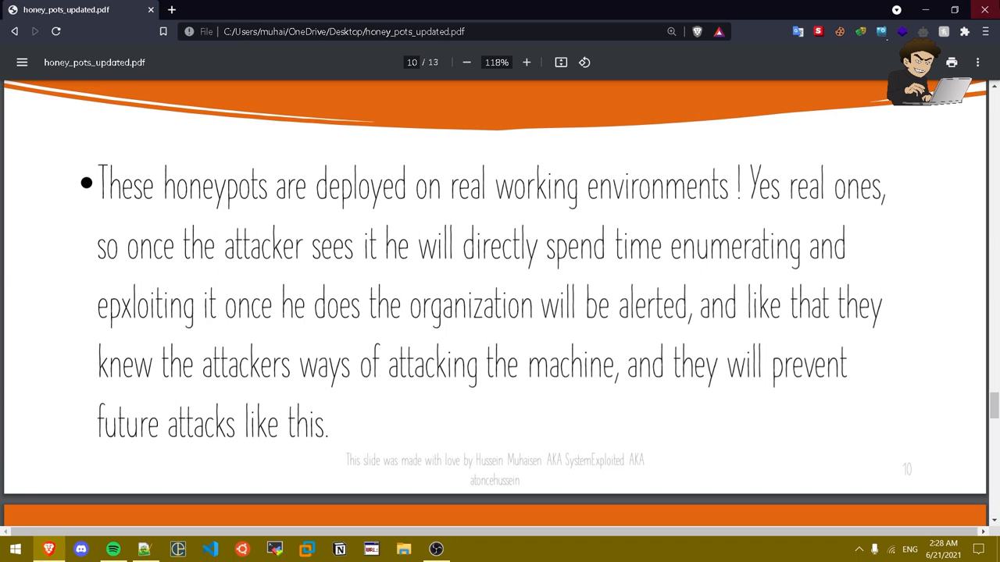
mouse_move(685, 232)
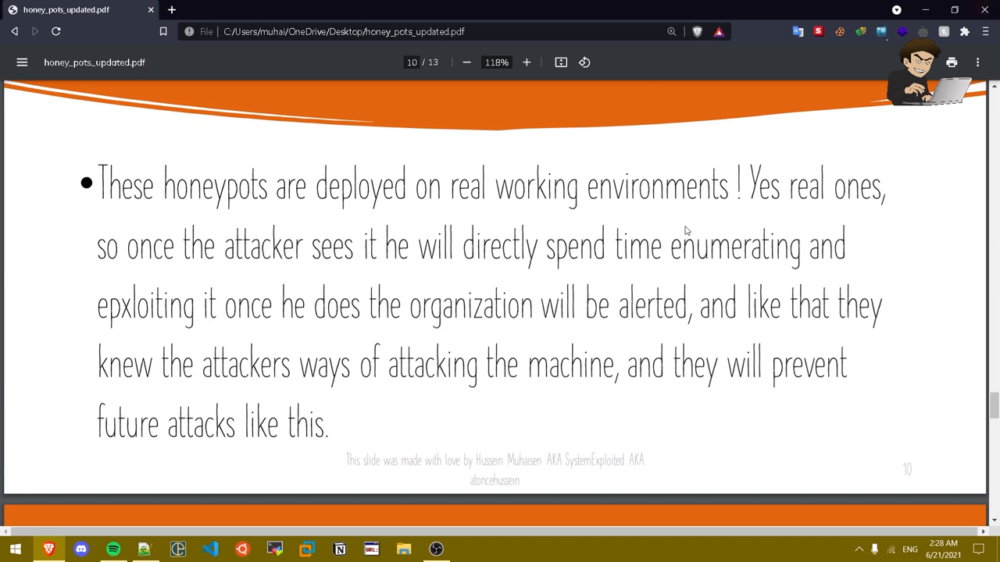
scroll(down, 3)
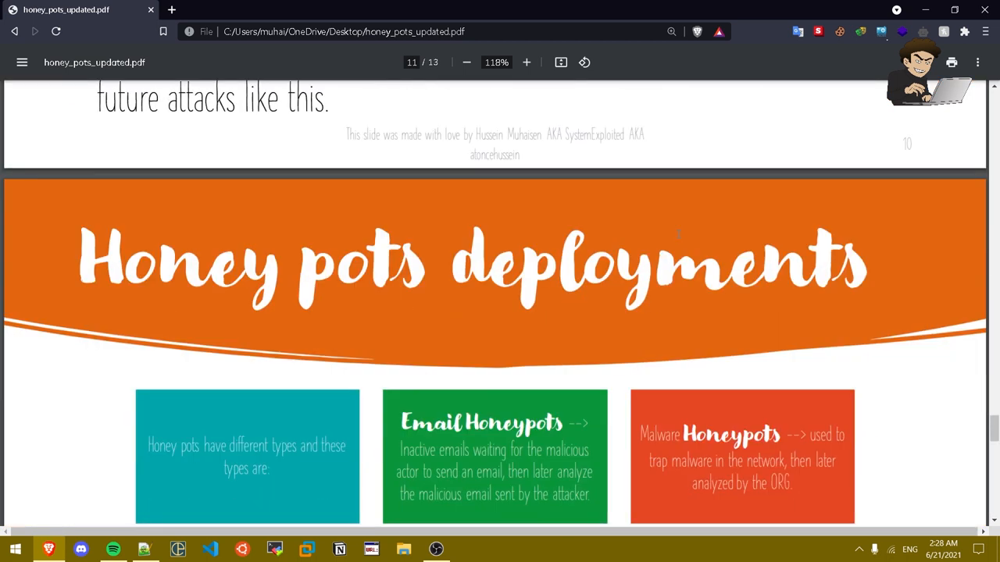
Step: Scroll through page 11's email, malware, database and spider honeypots toward page 12 on setup
scroll(down, 3)
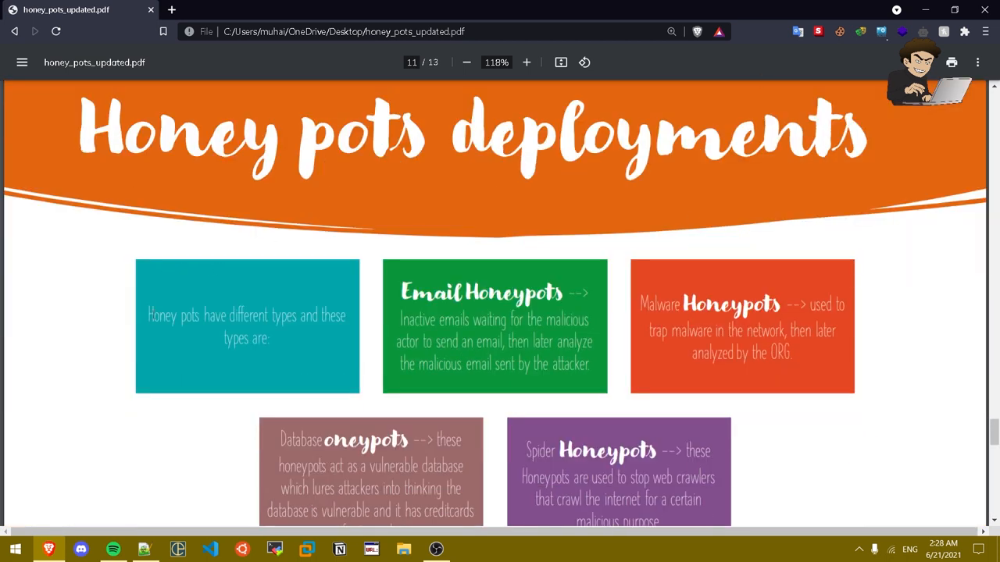
scroll(down, 3)
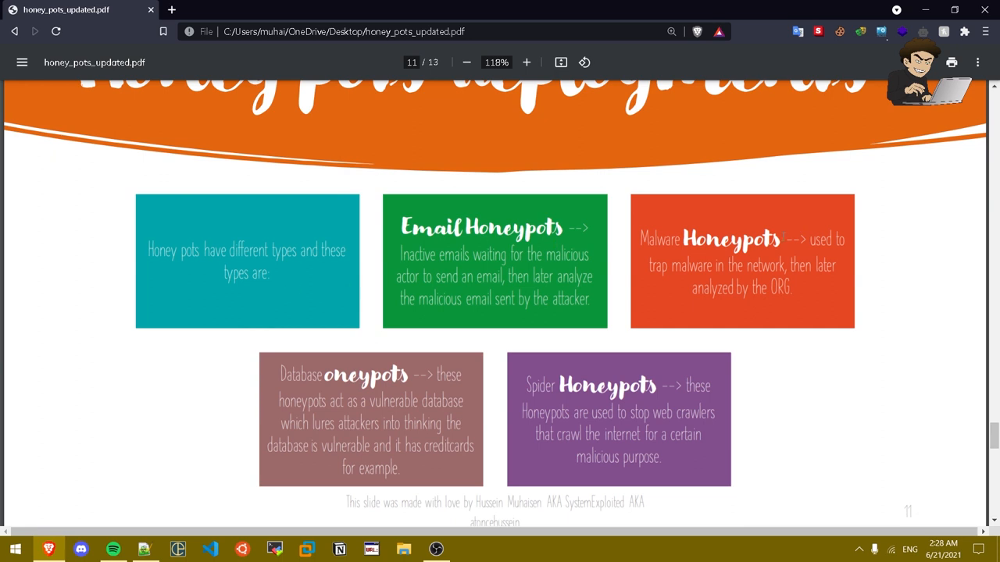
mouse_move(601, 372)
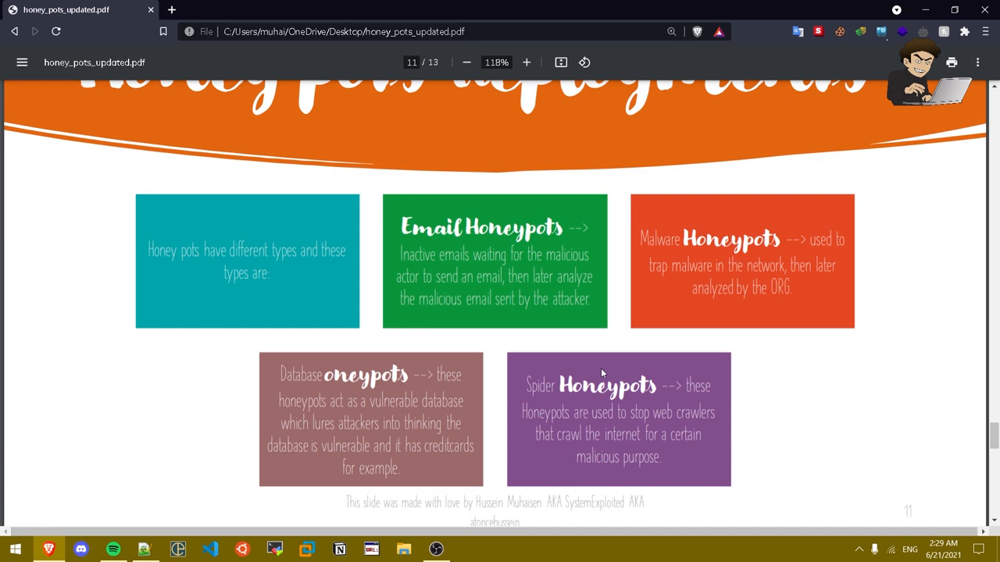
mouse_move(623, 266)
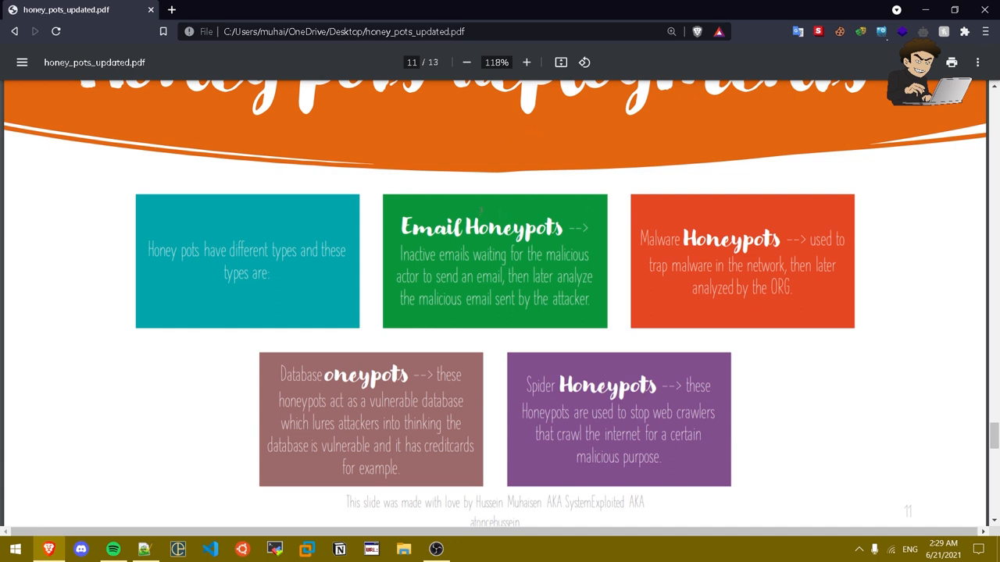
scroll(down, 3)
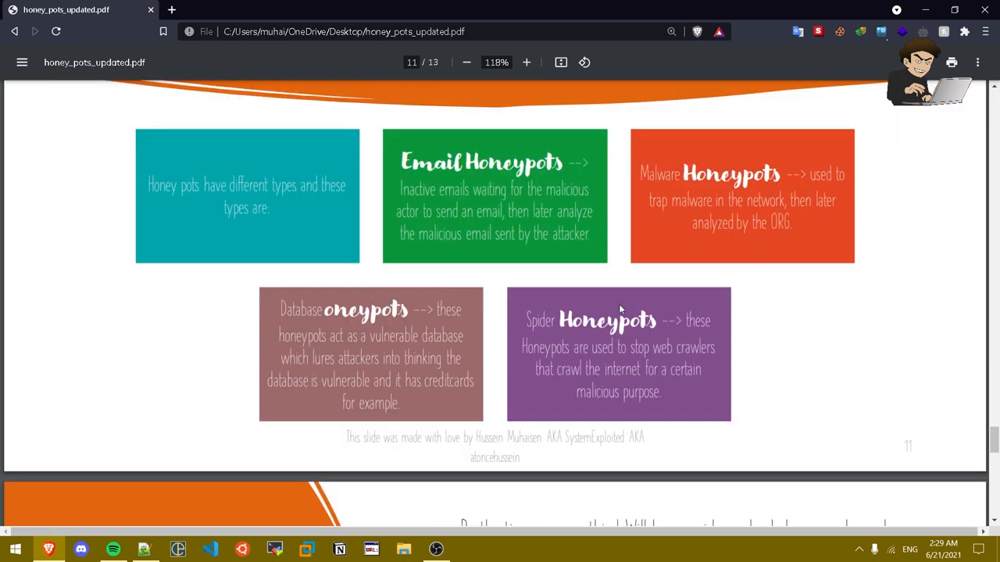
mouse_move(609, 305)
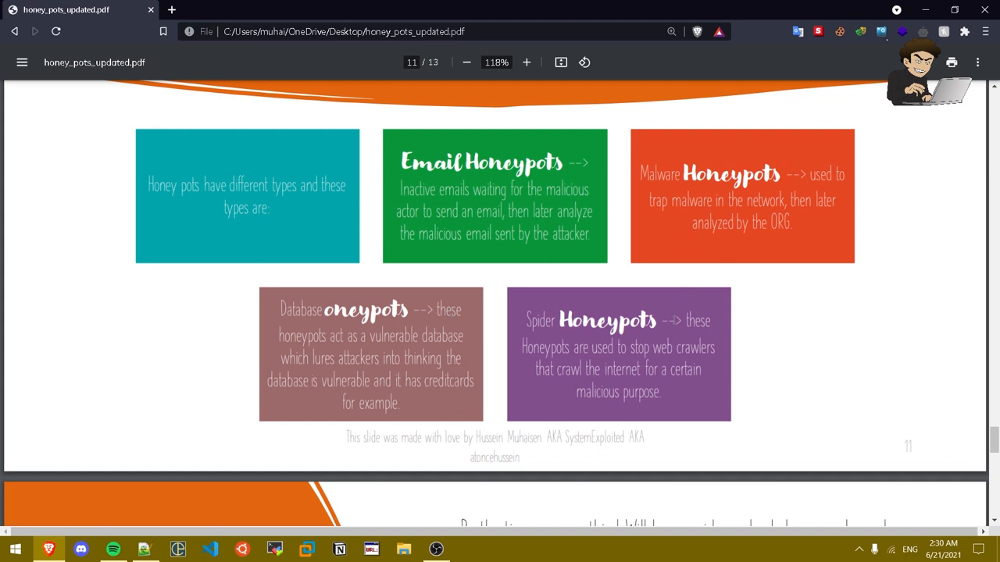
mouse_move(670, 320)
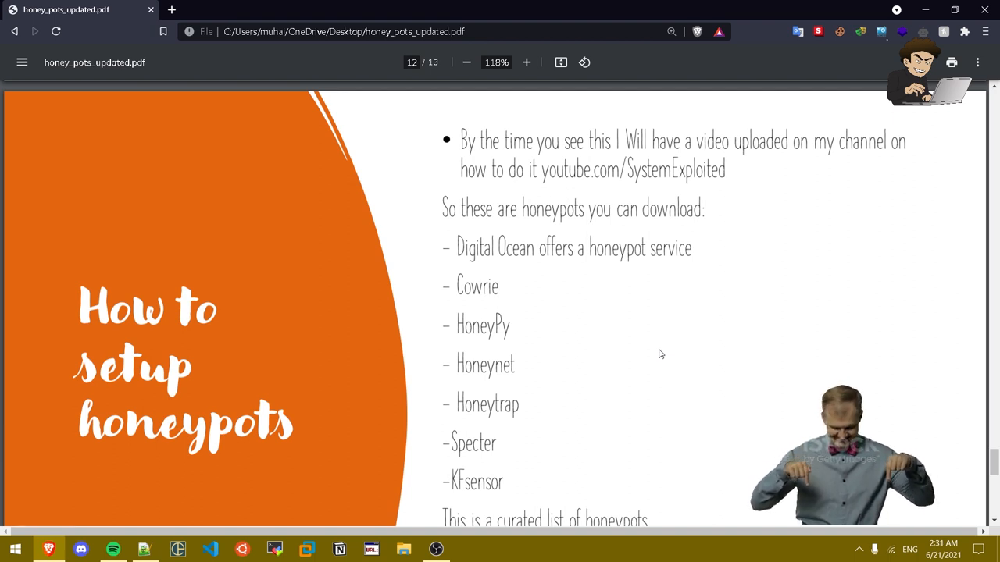
Step: Scroll past page 12's downloadable honeypots list to the final Thank You slide, page 13 of 13
scroll(down, 3)
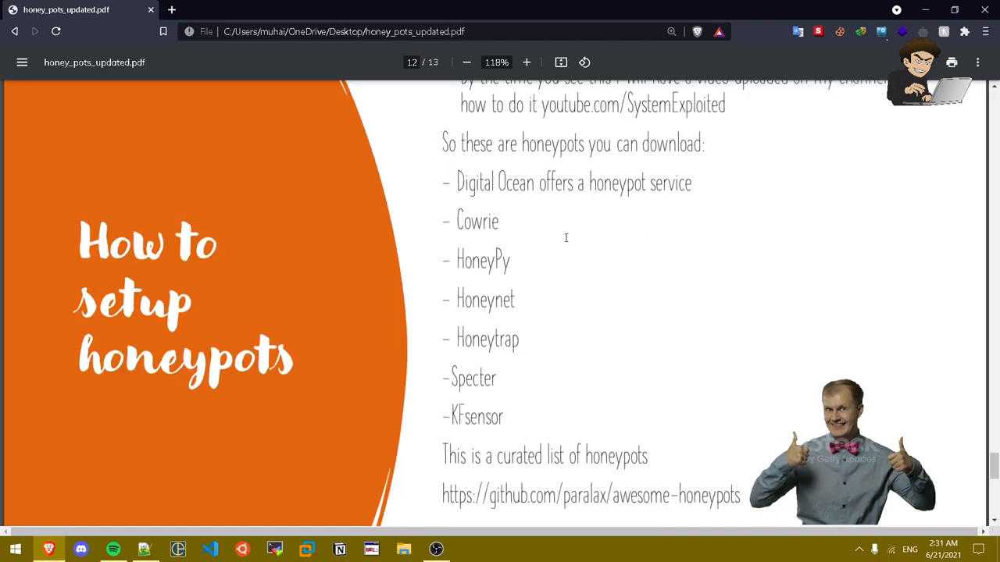
mouse_move(577, 231)
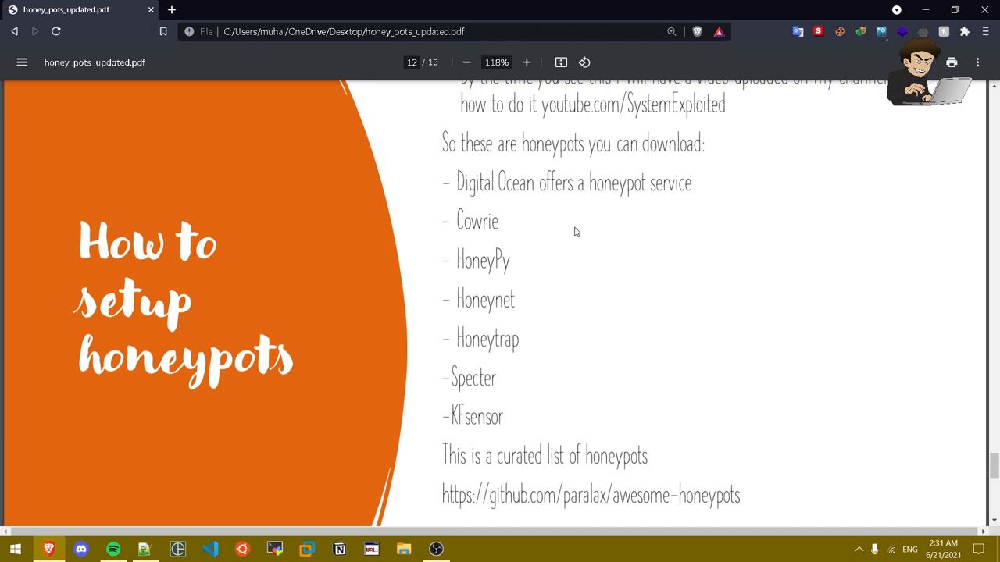
mouse_move(591, 220)
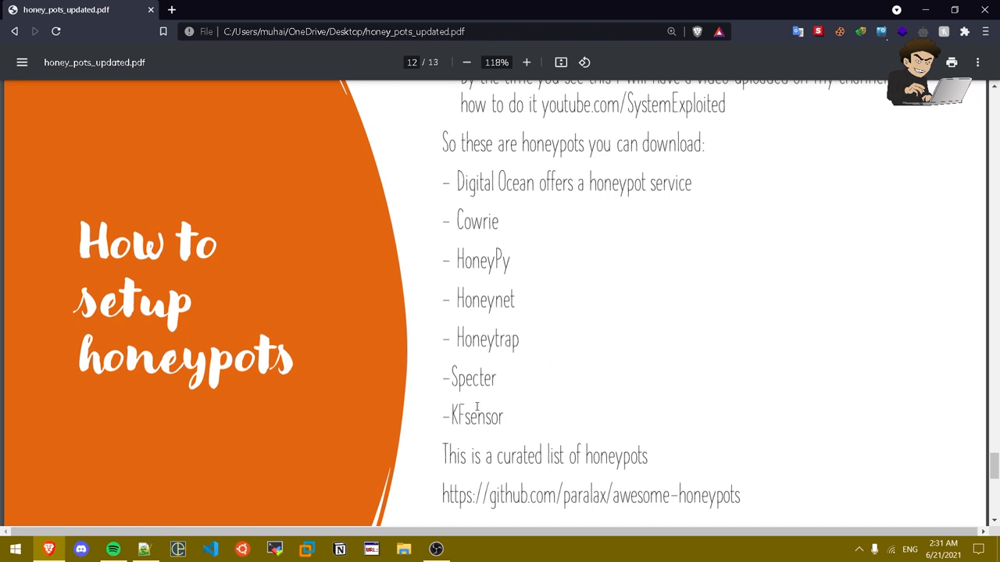
scroll(down, 3)
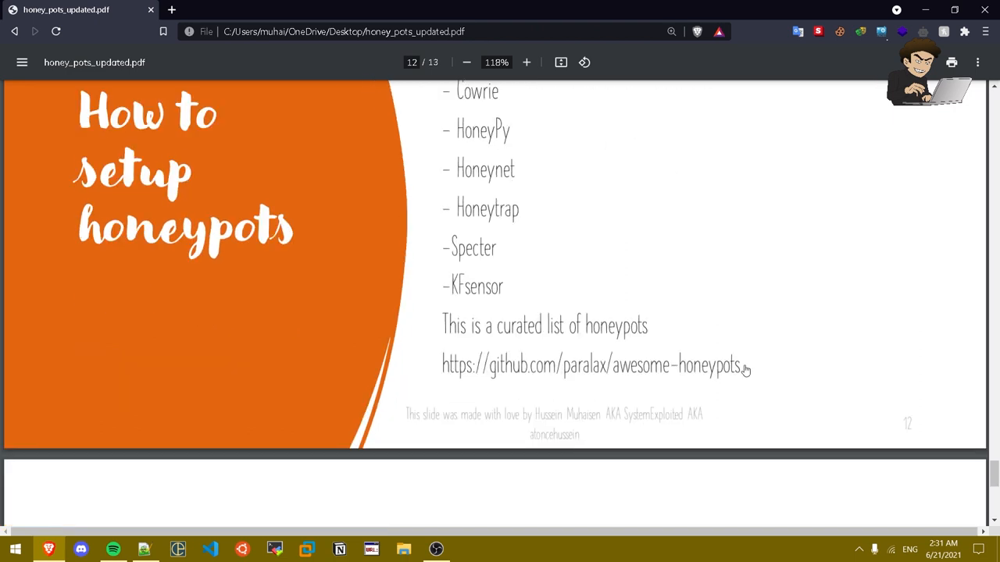
mouse_move(740, 369)
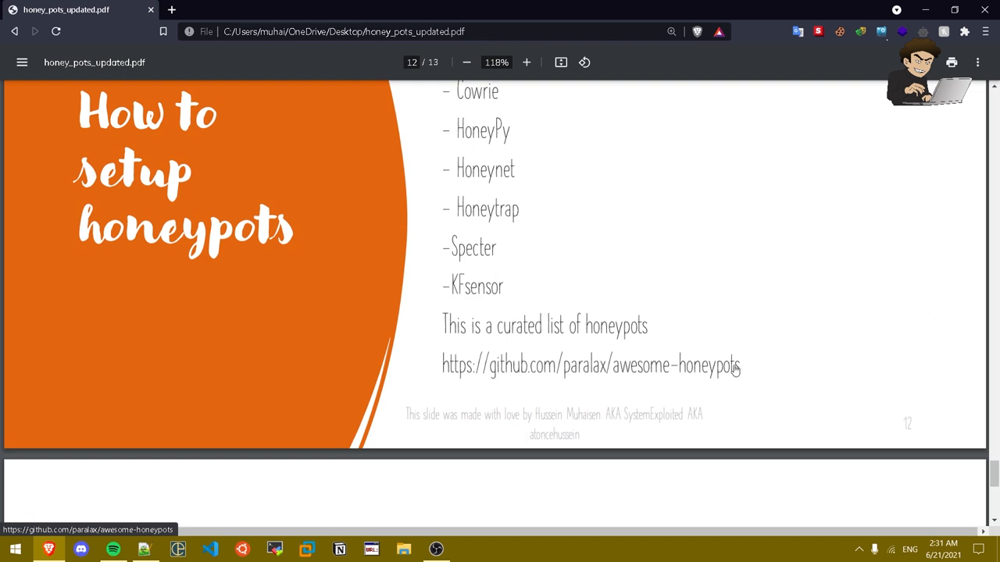
mouse_move(603, 400)
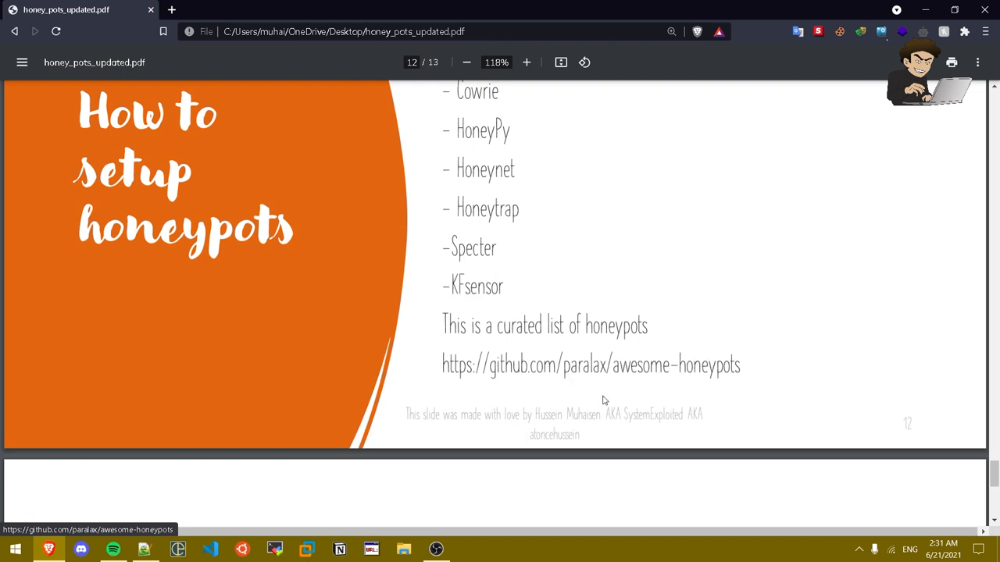
scroll(down, 3)
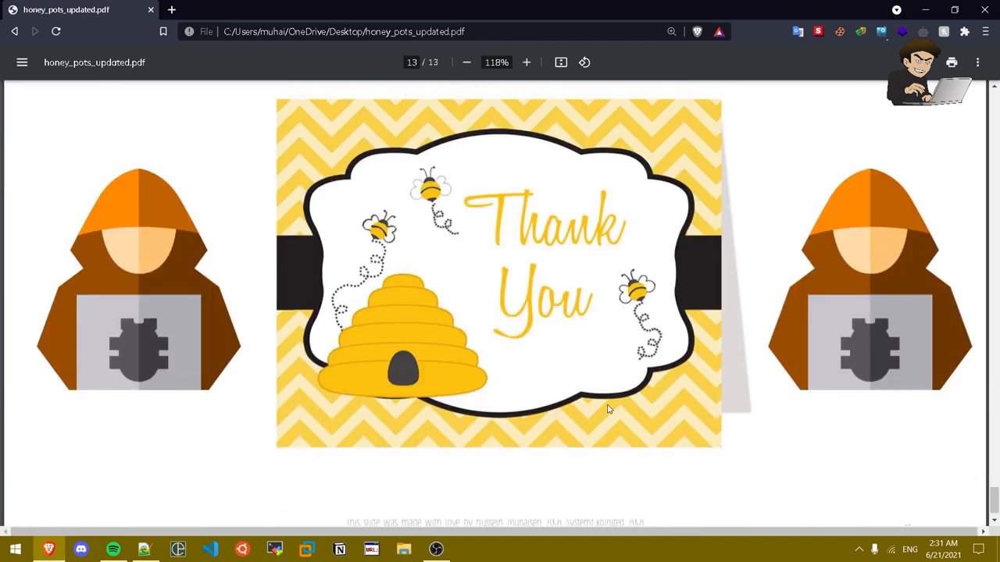